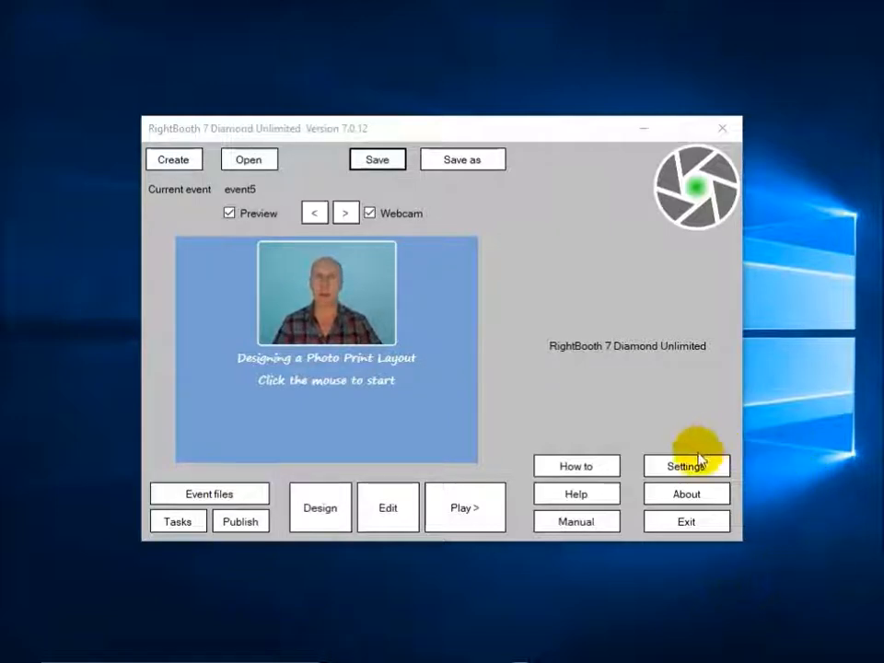
# Step: Review the printer and paper size in the program's photo and printing settings
pyautogui.click(684, 465)
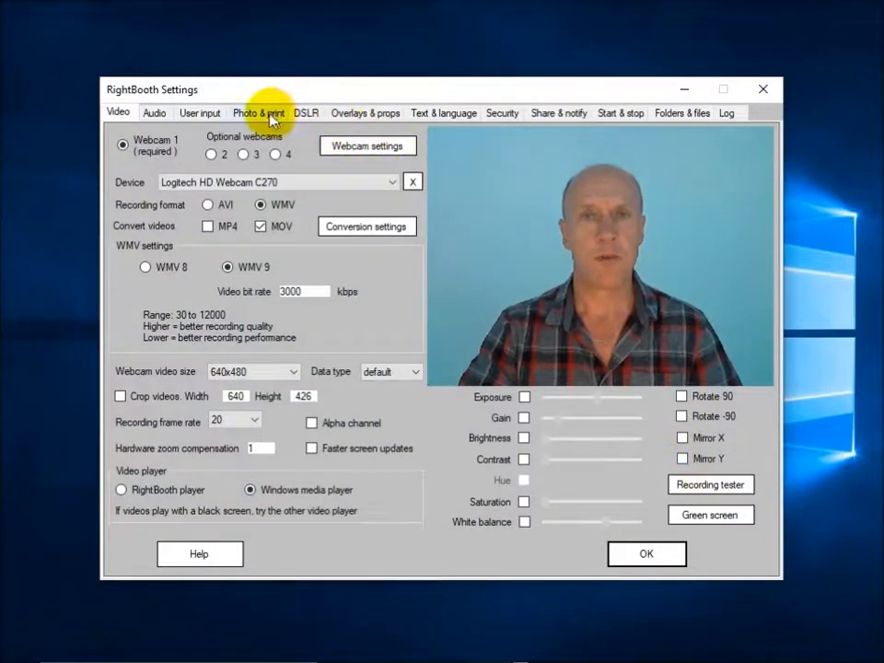
pyautogui.click(258, 112)
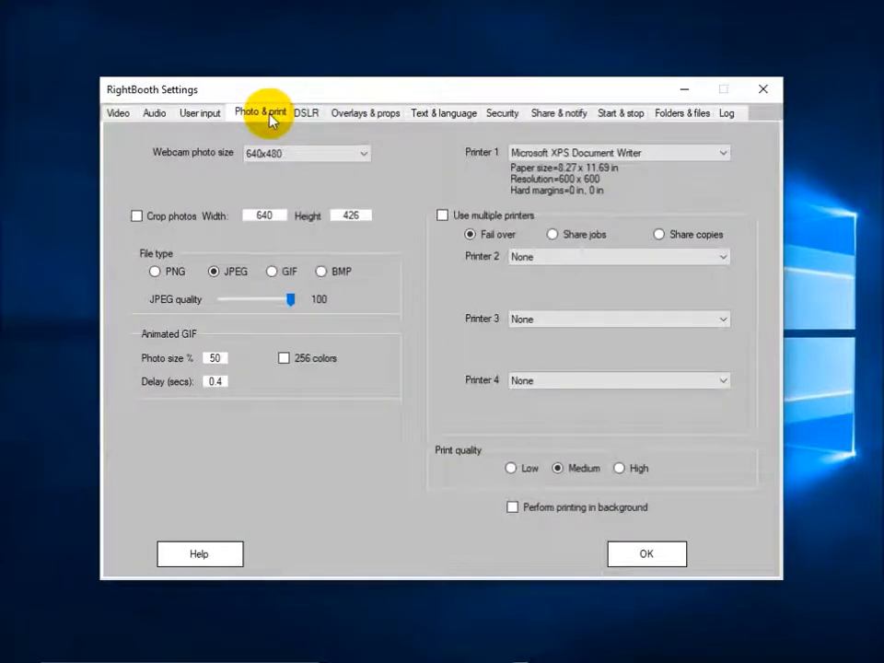
pyautogui.moveTo(483, 171)
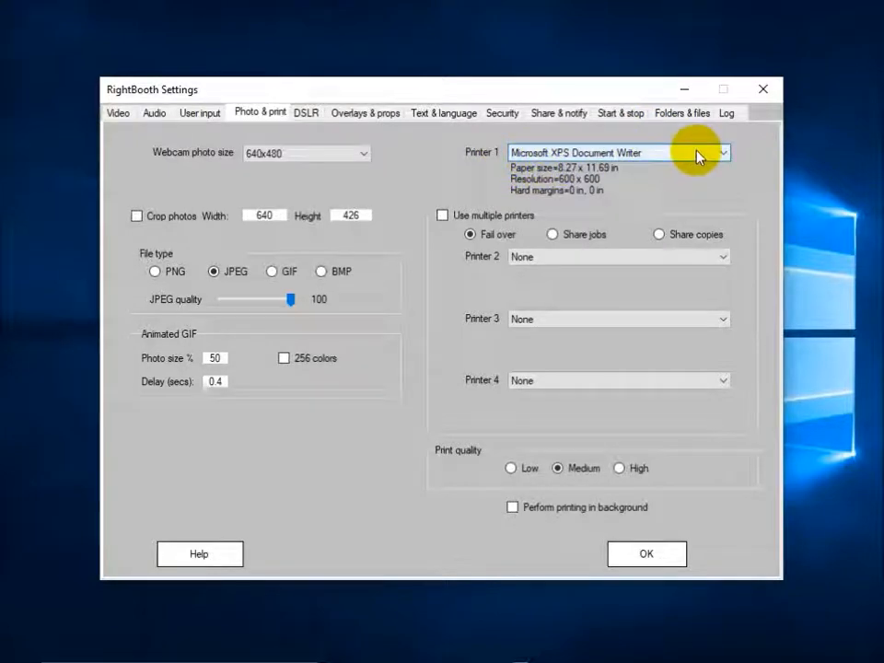
pyautogui.click(722, 152)
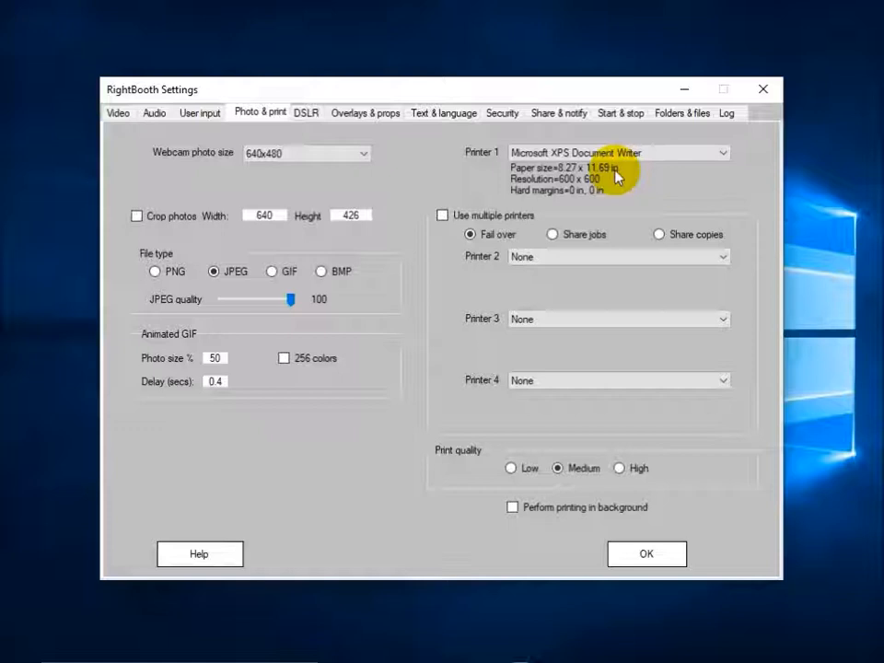
pyautogui.moveTo(621, 516)
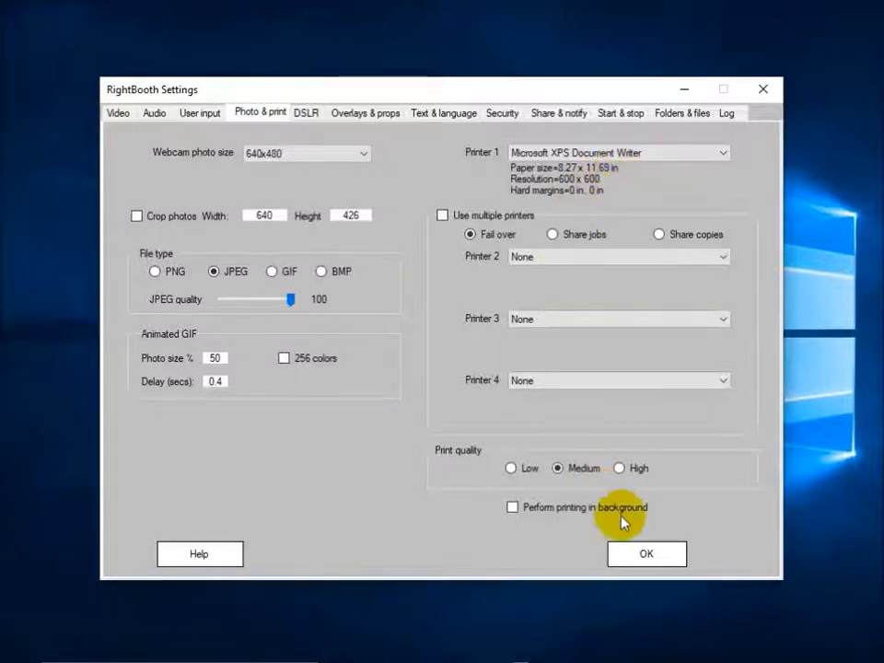
pyautogui.click(645, 553)
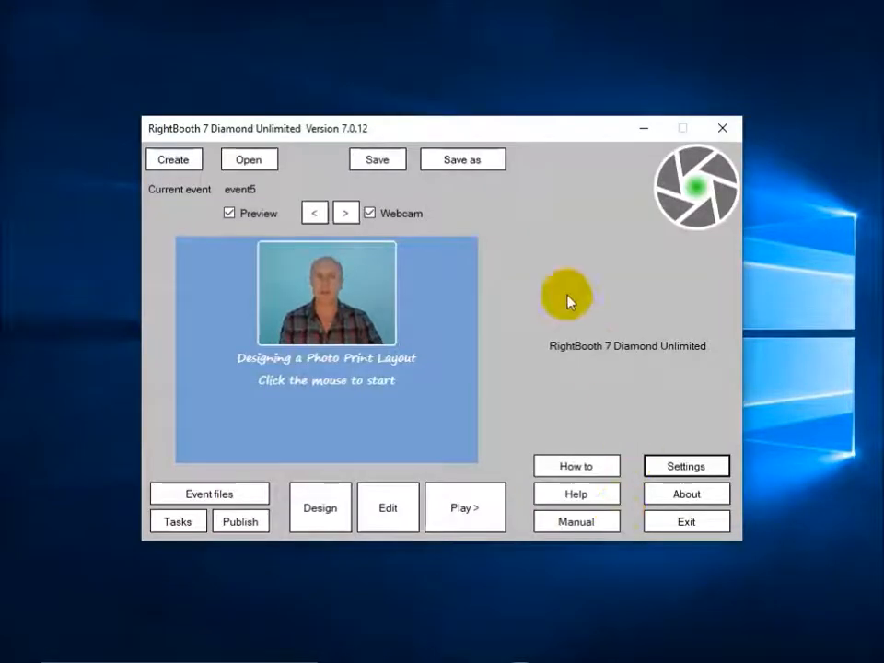
pyautogui.moveTo(500, 279)
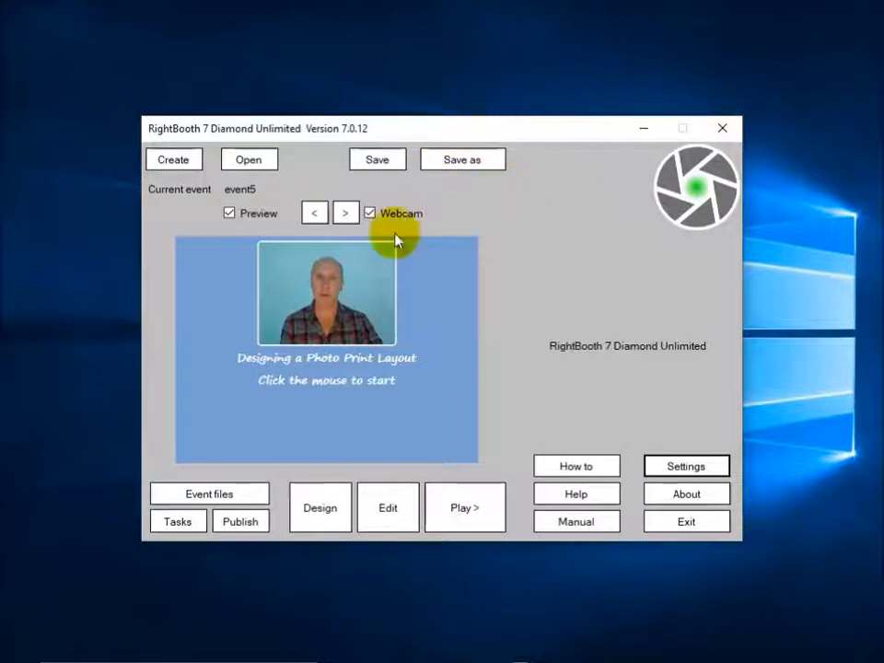
pyautogui.moveTo(320, 507)
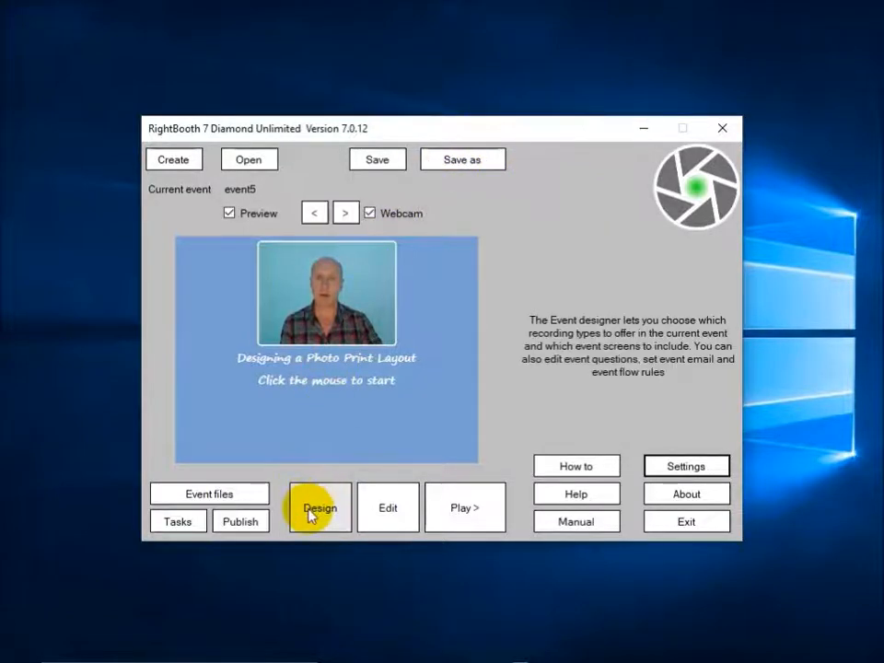
# Step: Set the event structure's Print photos option to 'Yes. Copies 1'
pyautogui.click(319, 508)
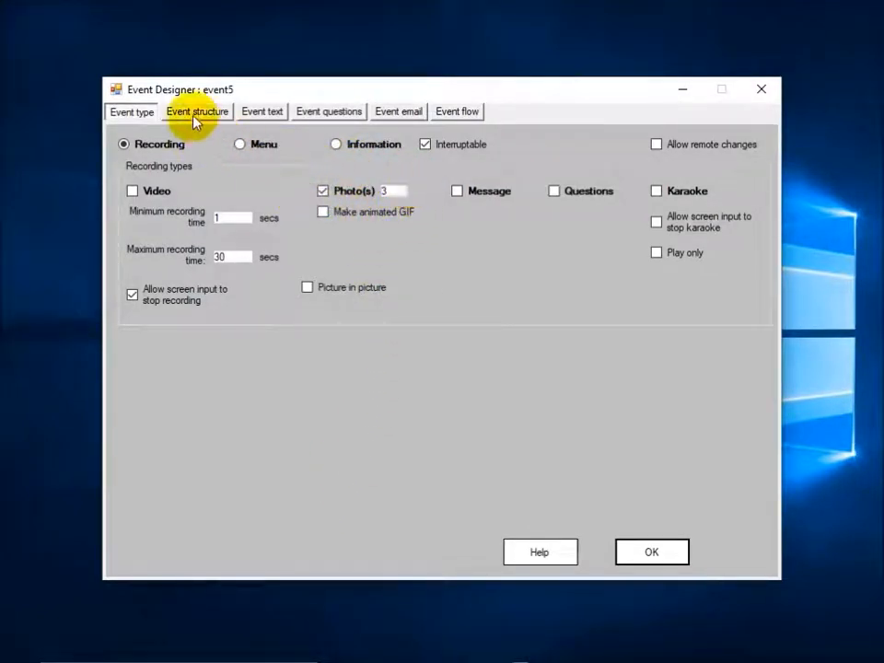
pyautogui.click(197, 112)
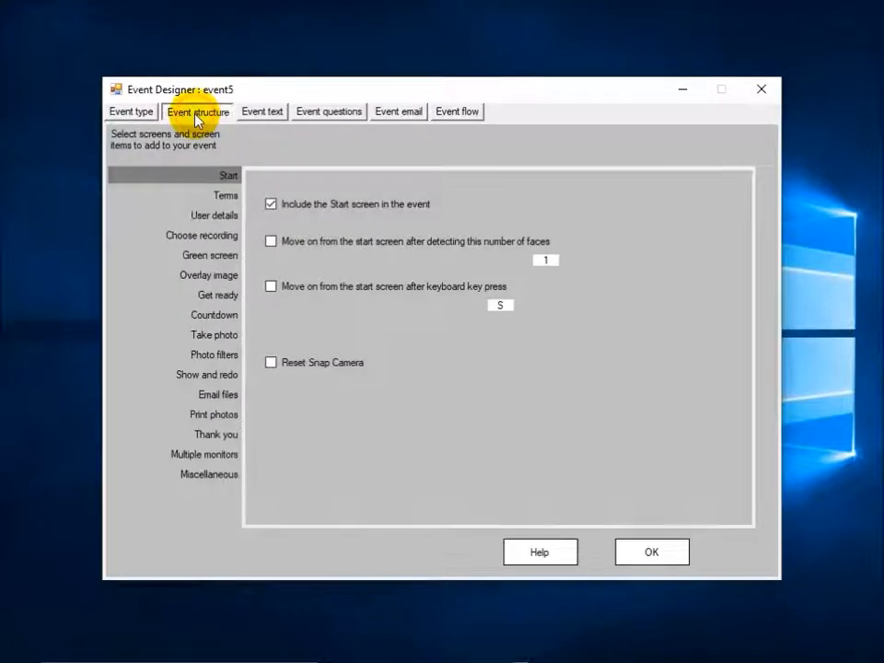
pyautogui.moveTo(218, 378)
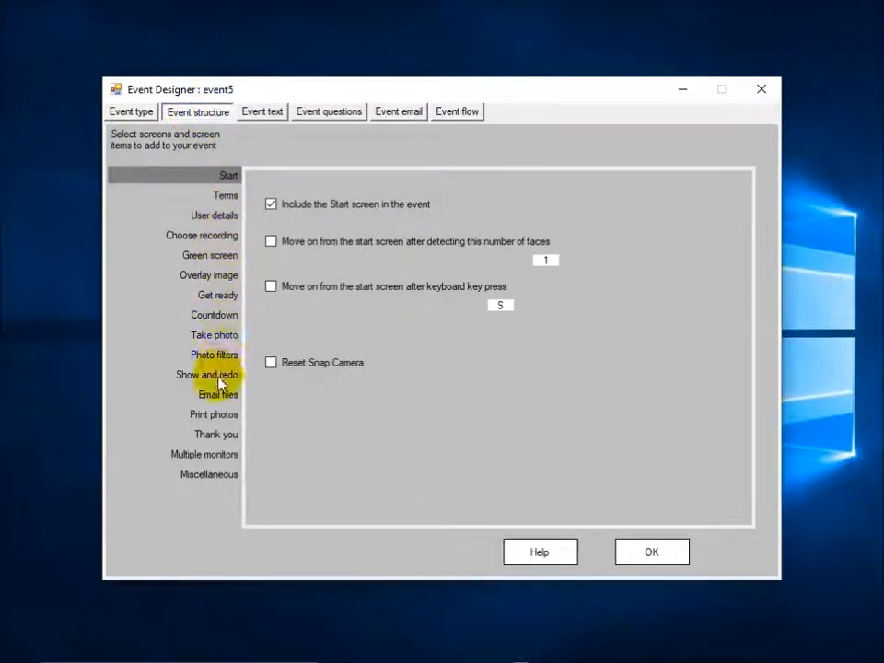
pyautogui.click(213, 413)
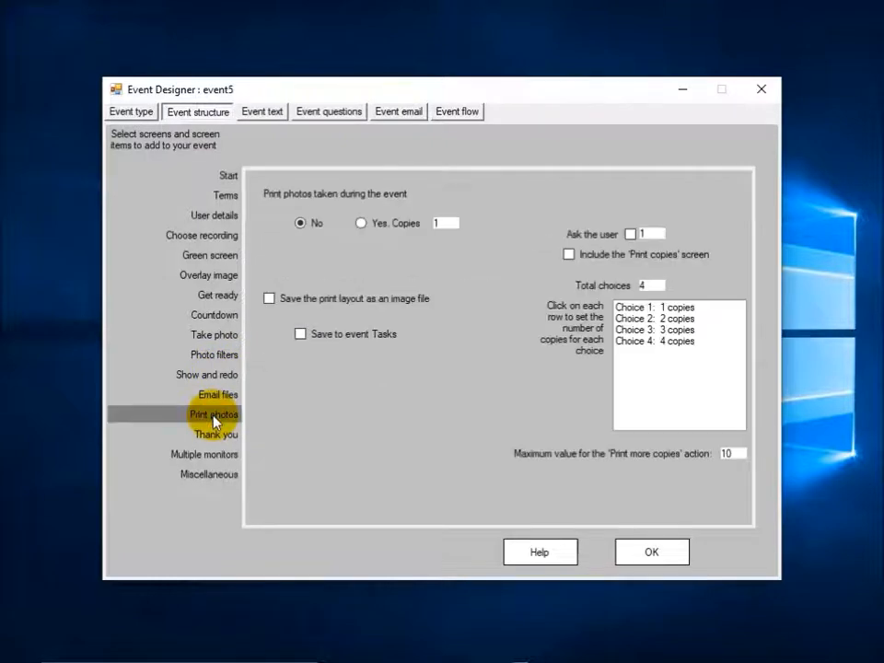
pyautogui.moveTo(337, 214)
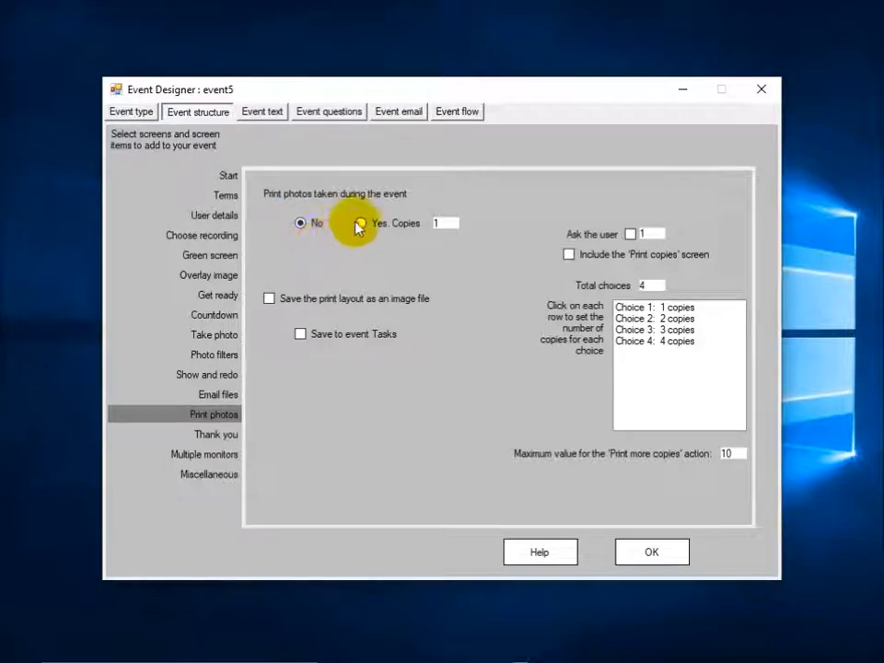
pyautogui.click(359, 223)
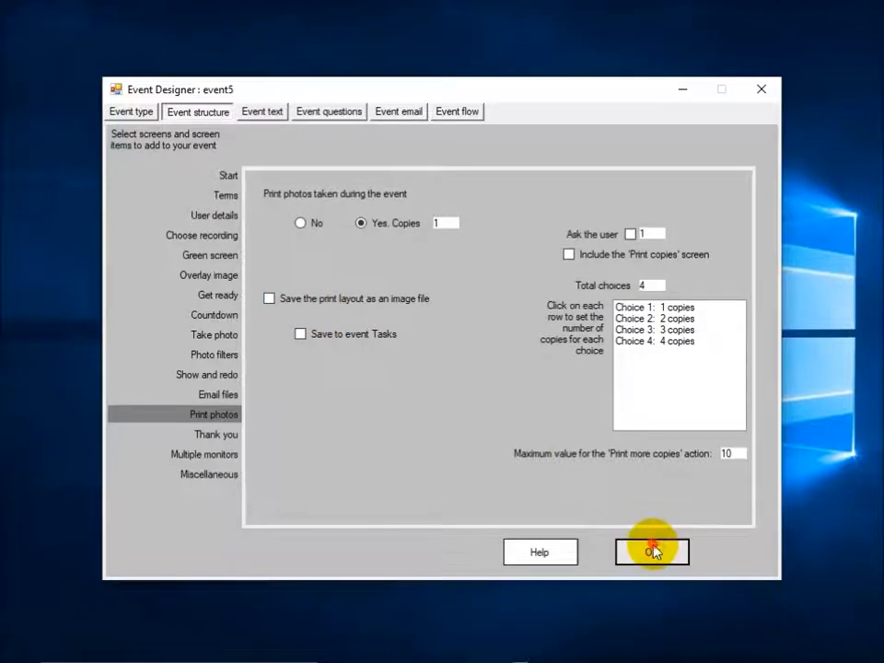
pyautogui.click(651, 551)
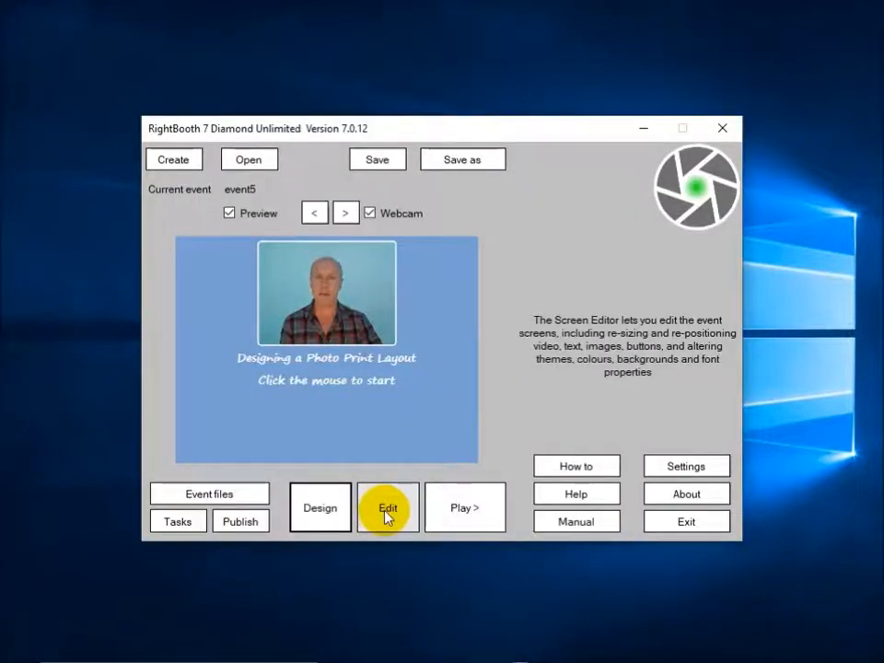
# Step: Open the Print layout screen in the Screen Editor, showing three photo placeholders
pyautogui.click(386, 507)
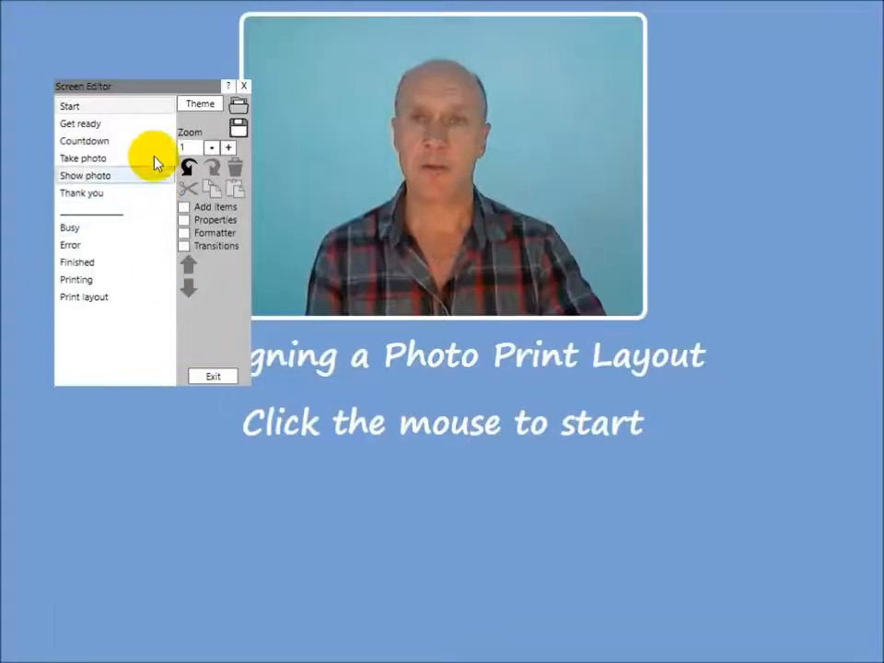
pyautogui.click(76, 279)
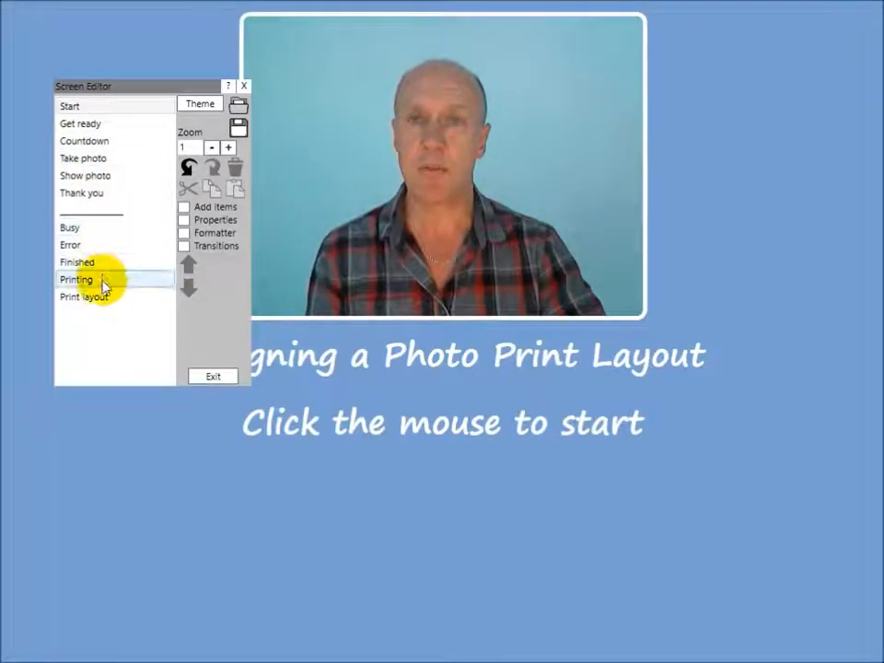
pyautogui.click(82, 279)
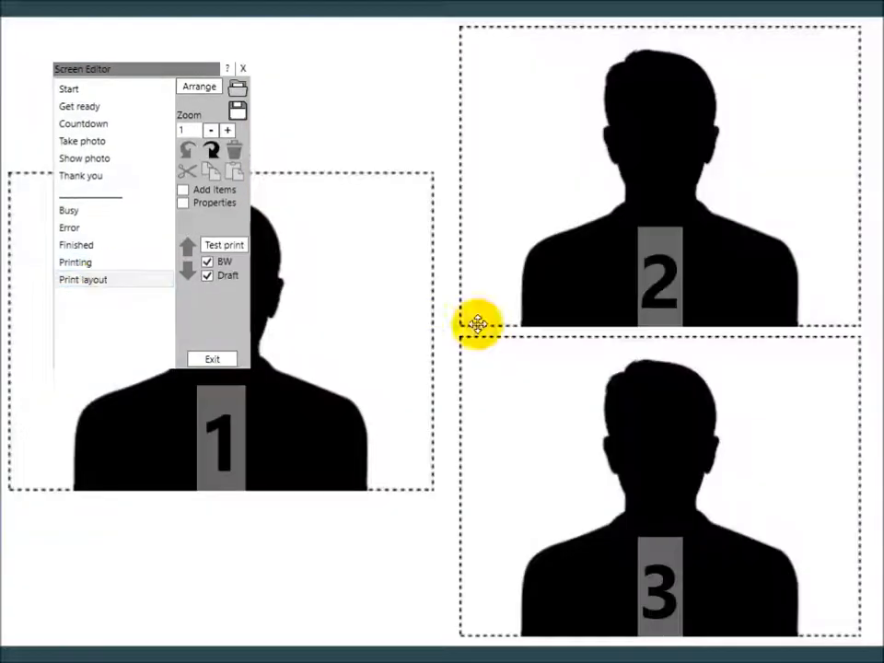
pyautogui.moveTo(422, 326)
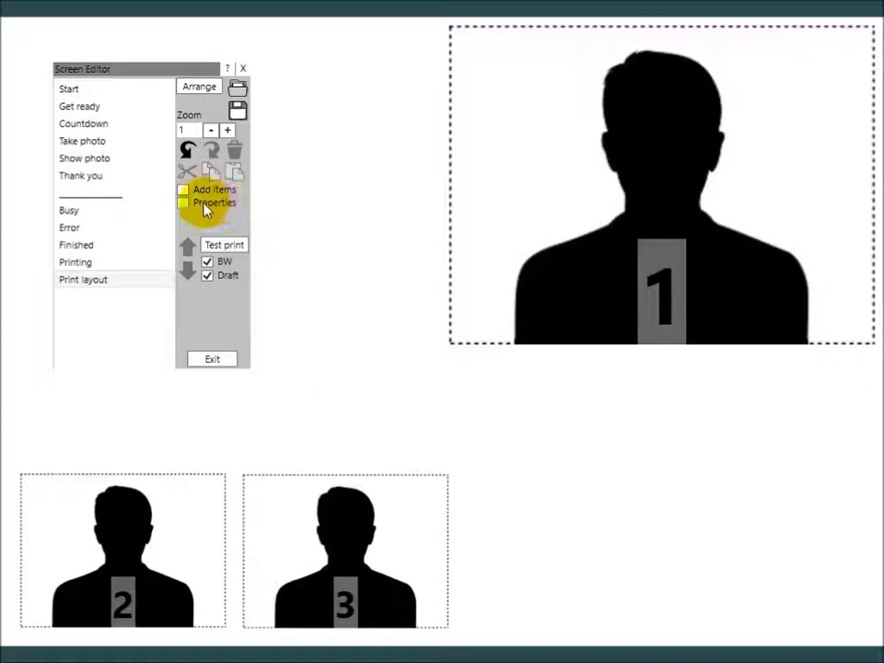
# Step: Keep the paper landscape A4 and set the Floral pink-swirl image as background
pyautogui.click(183, 203)
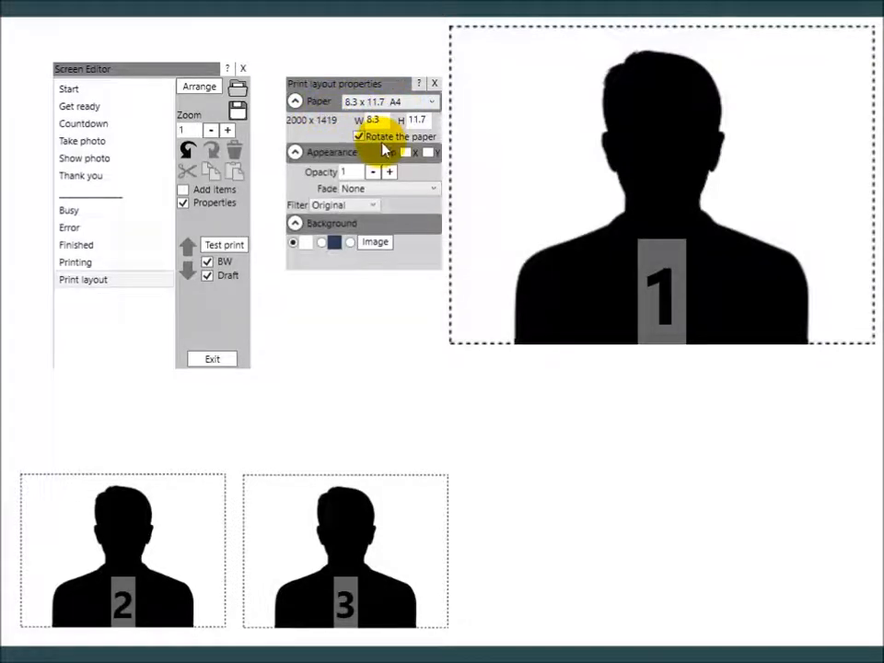
pyautogui.click(359, 136)
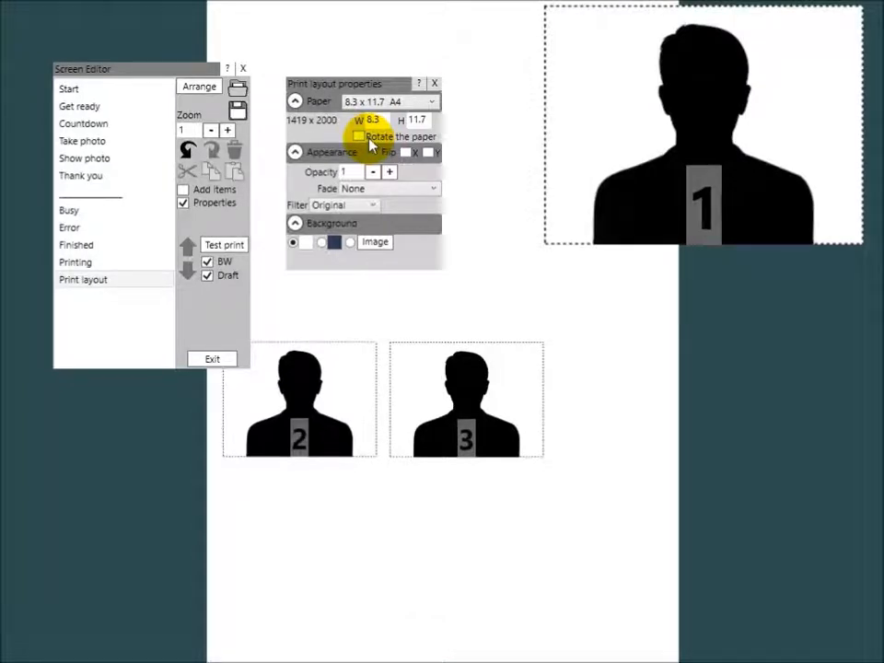
pyautogui.click(358, 136)
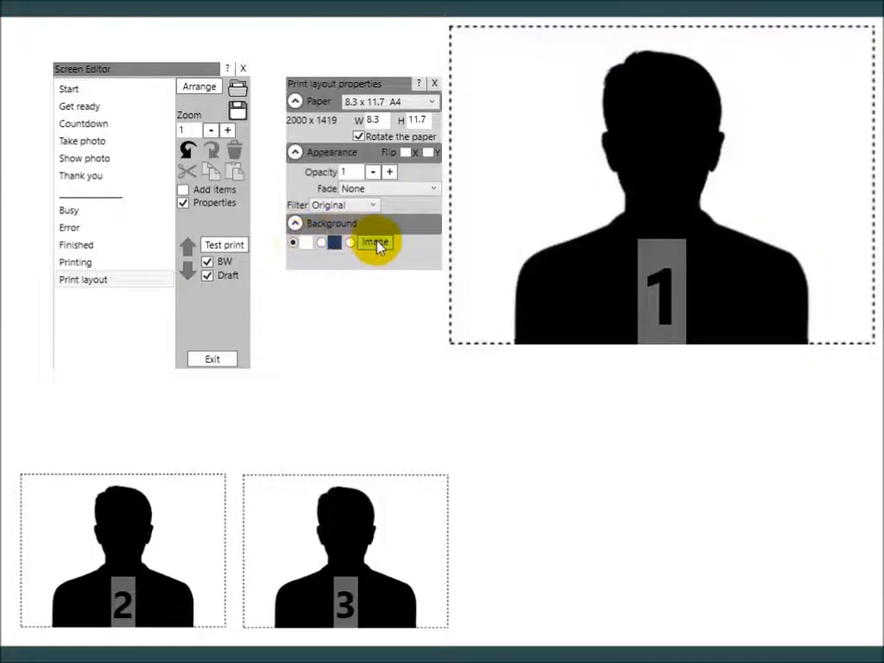
pyautogui.click(374, 241)
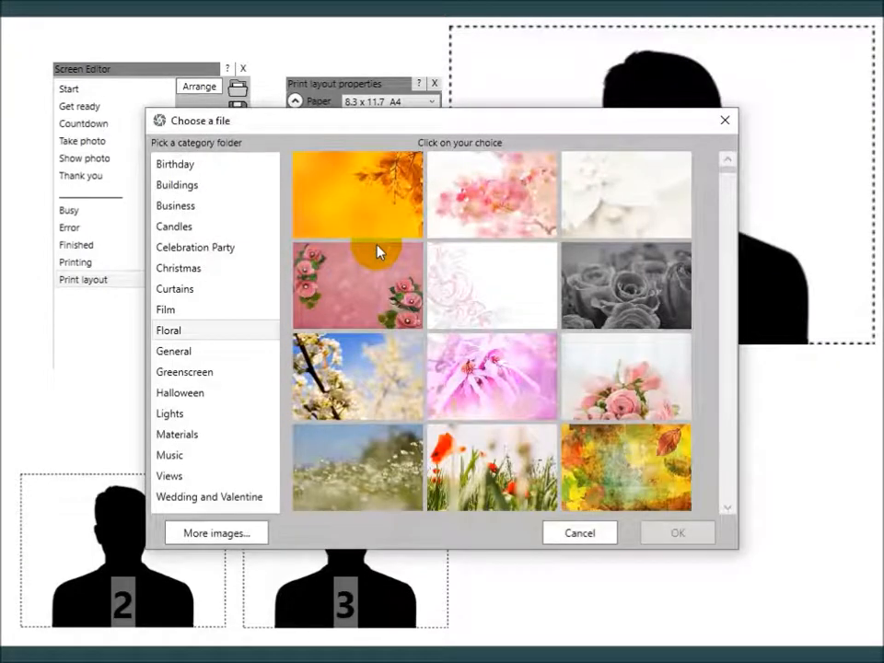
pyautogui.click(491, 285)
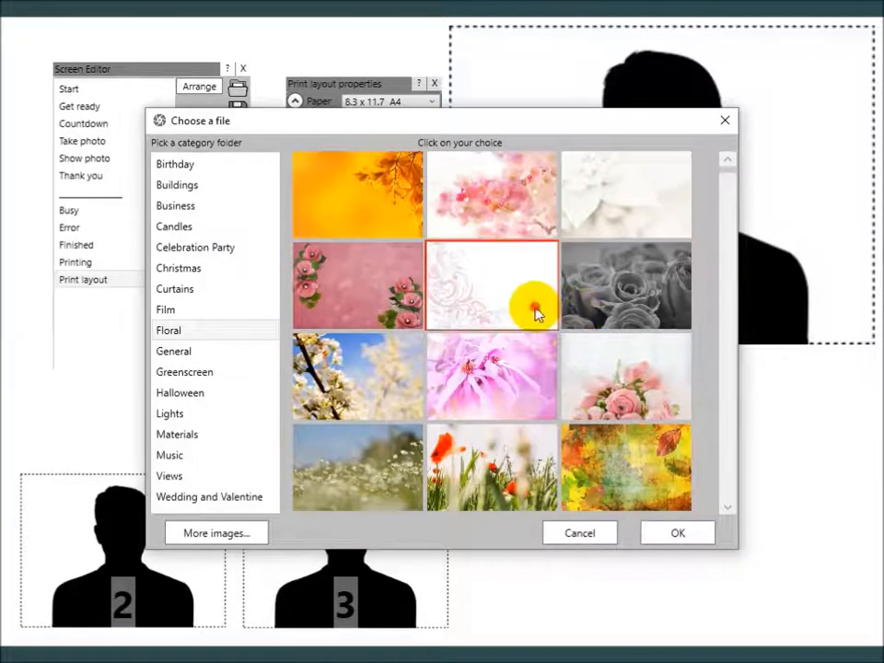
pyautogui.click(676, 532)
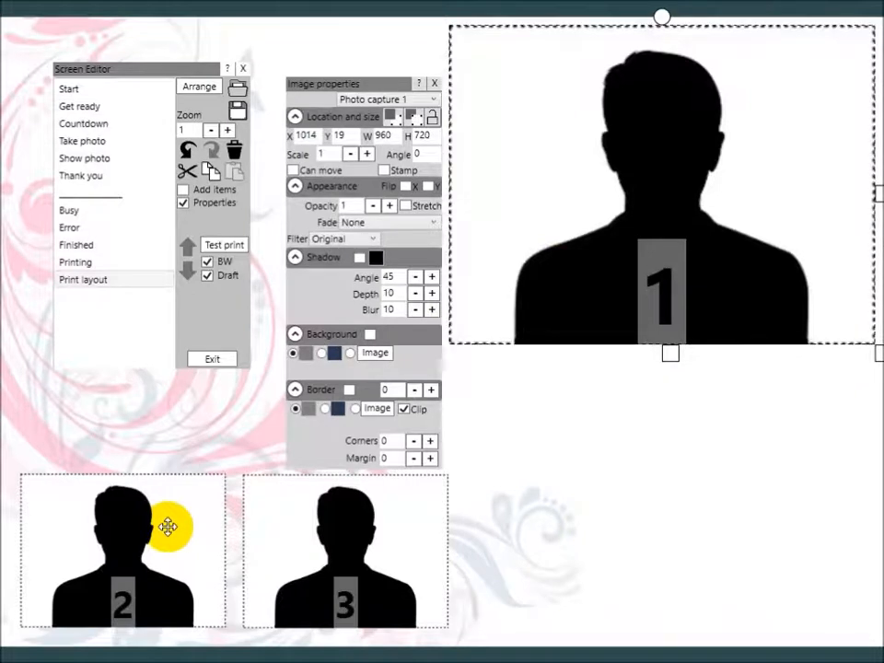
# Step: Select placeholders 1–3 and give them width-13 borders, corners 25, in pink
pyautogui.click(122, 548)
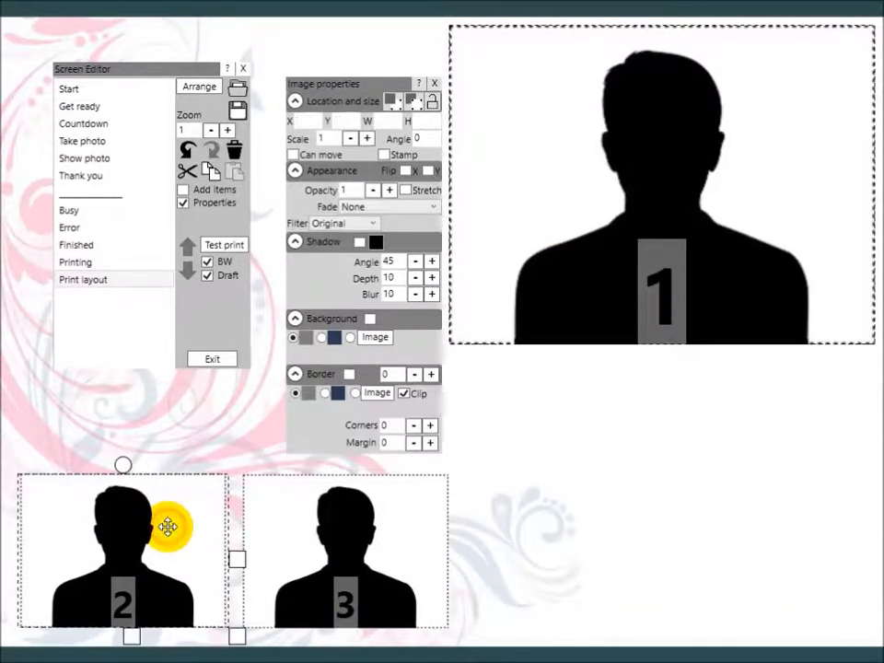
pyautogui.click(345, 547)
pyautogui.write('13')
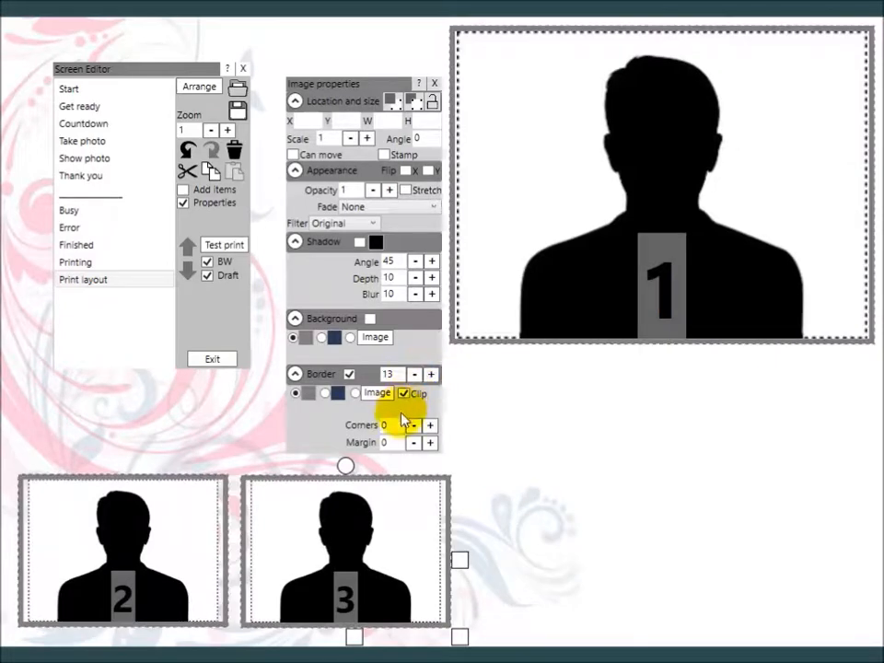
pyautogui.click(430, 425)
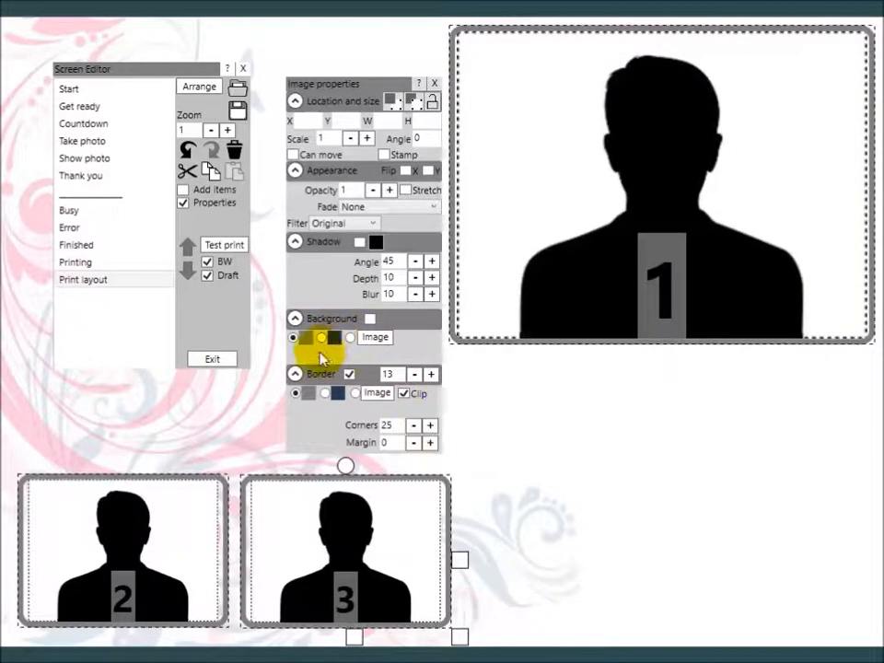
pyautogui.click(293, 393)
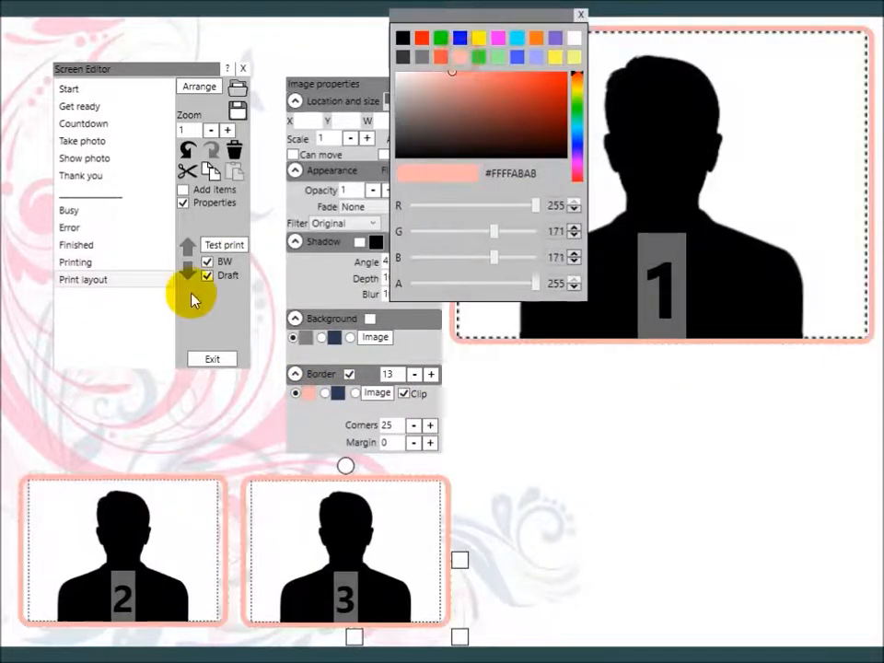
pyautogui.moveTo(502, 409)
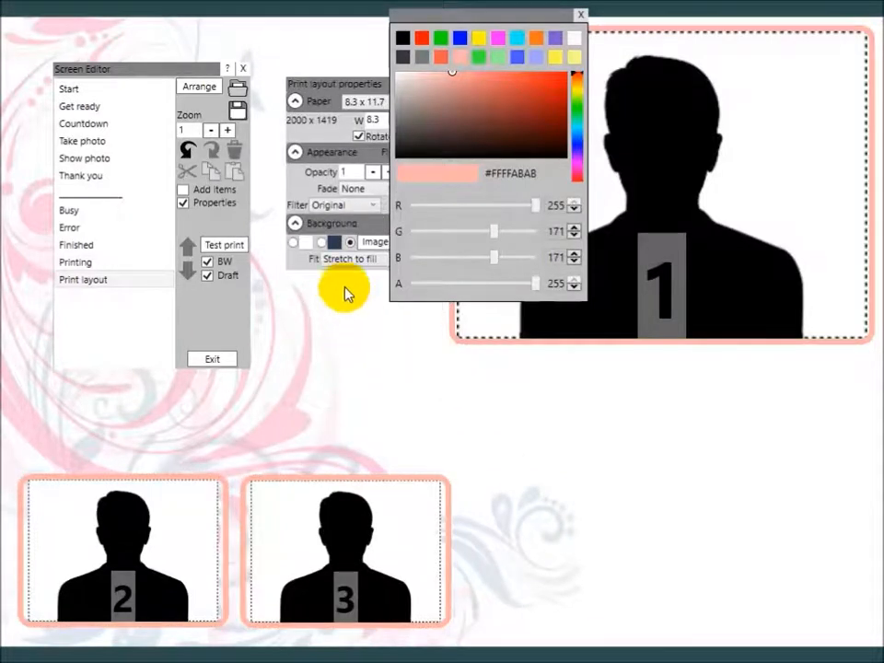
# Step: Add a label at lower right and set its text colour to #FFFFABAB
pyautogui.click(580, 14)
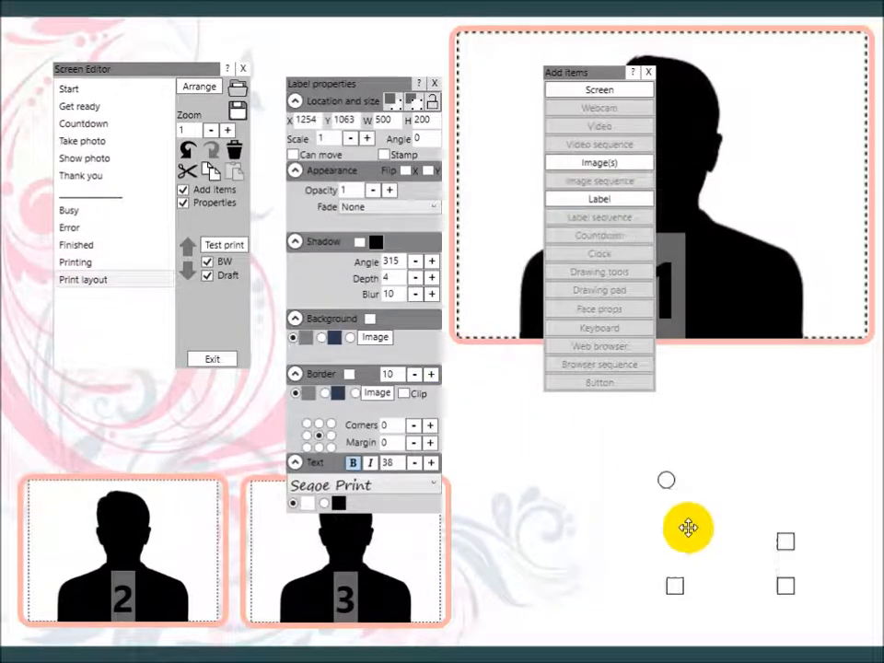
pyautogui.click(306, 502)
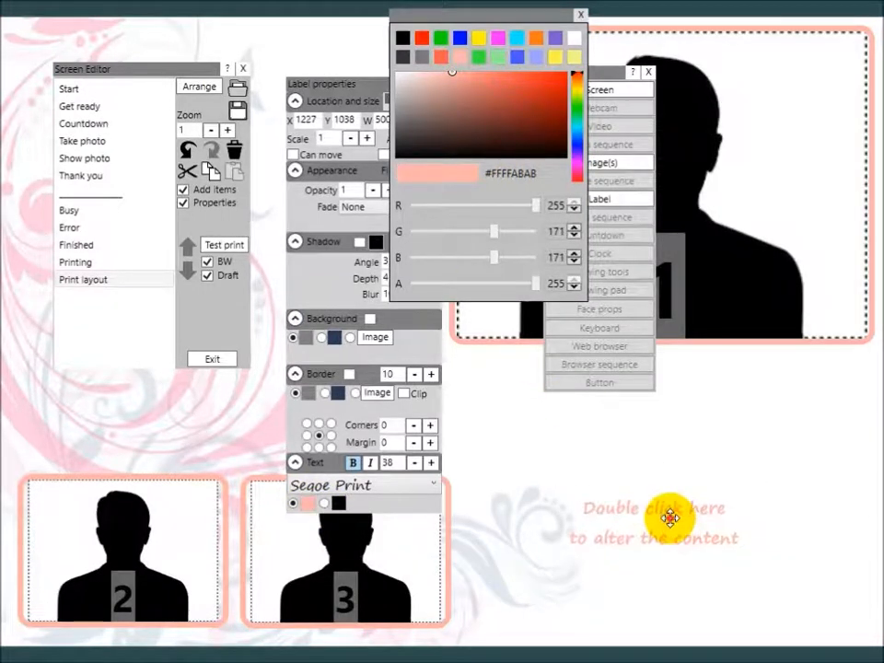
# Step: Change the label text to 'John and Julie's Wedding Day' and close the colour chooser
pyautogui.doubleClick(654, 522)
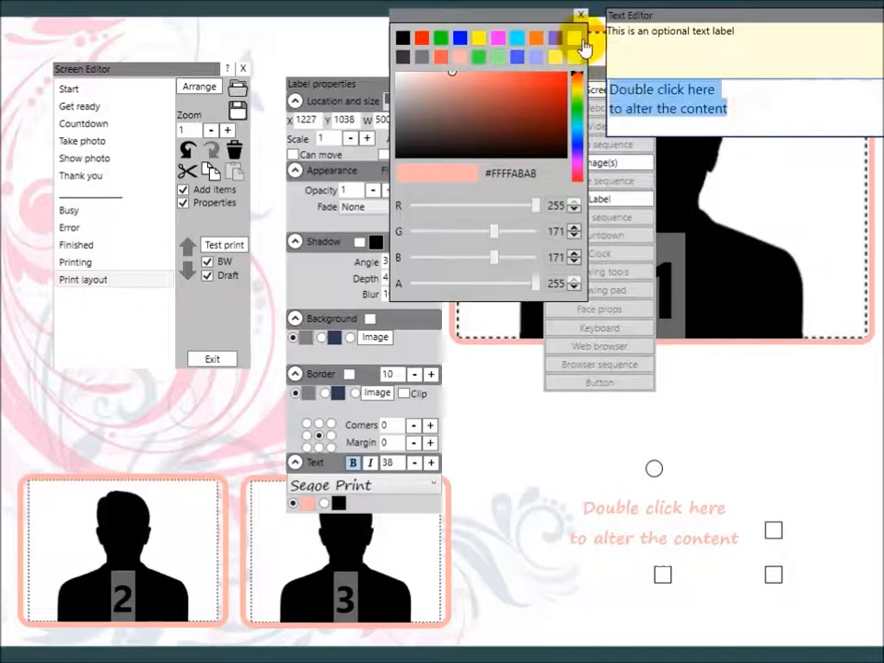
pyautogui.write("John and Julie's")
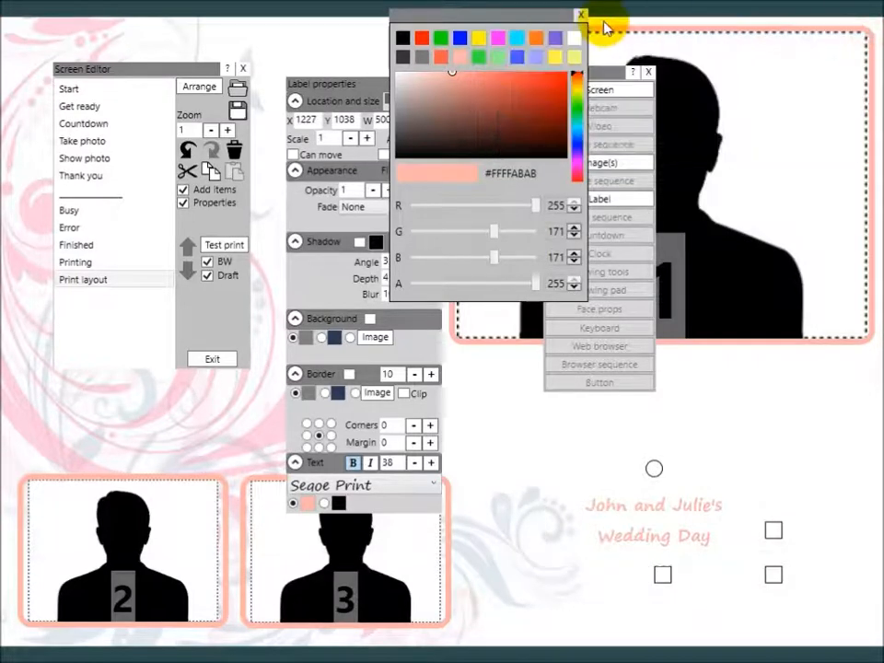
pyautogui.click(580, 15)
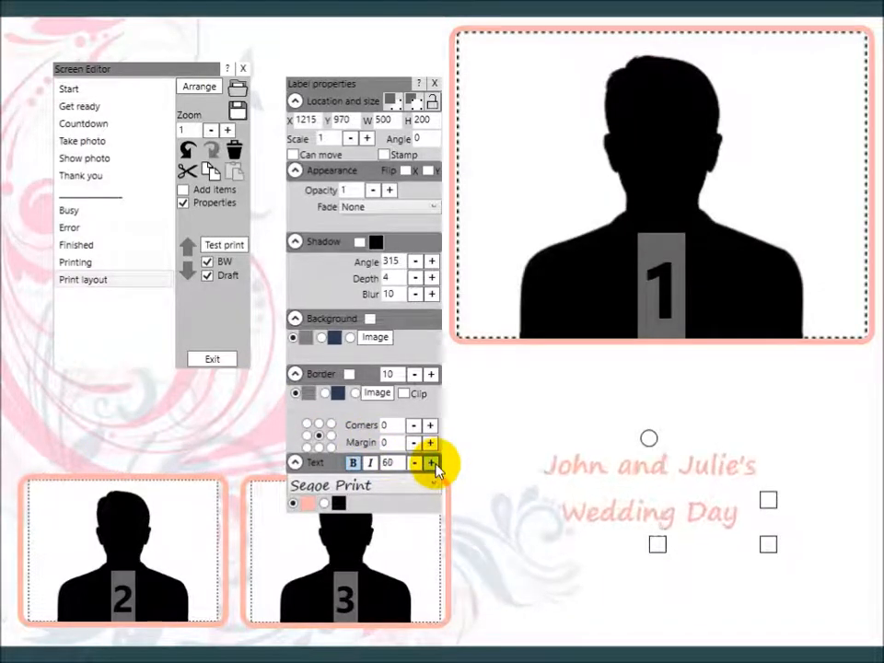
# Step: Raise the label text size to 82, add a shadow, and hide its properties
pyautogui.click(430, 462)
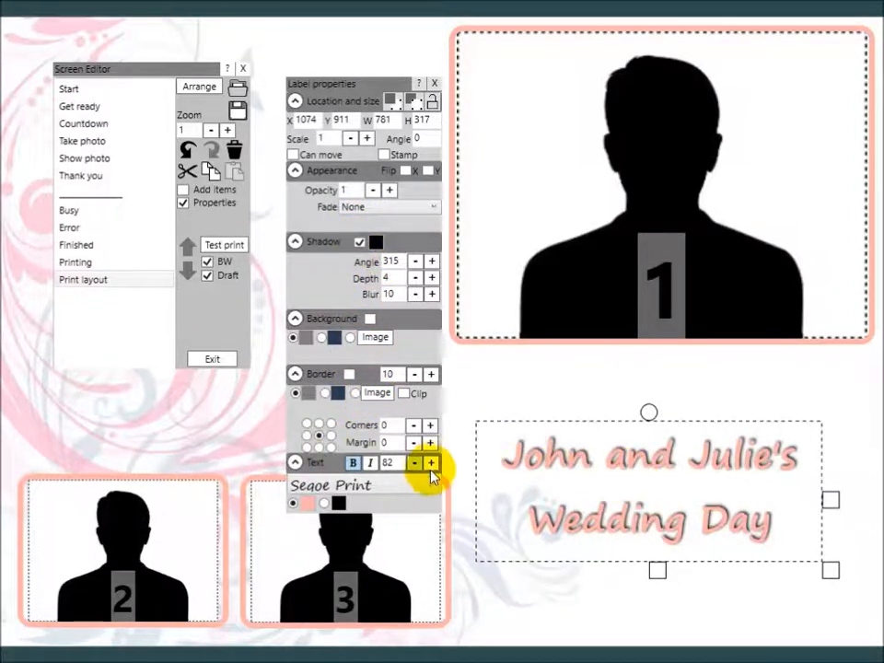
pyautogui.click(430, 462)
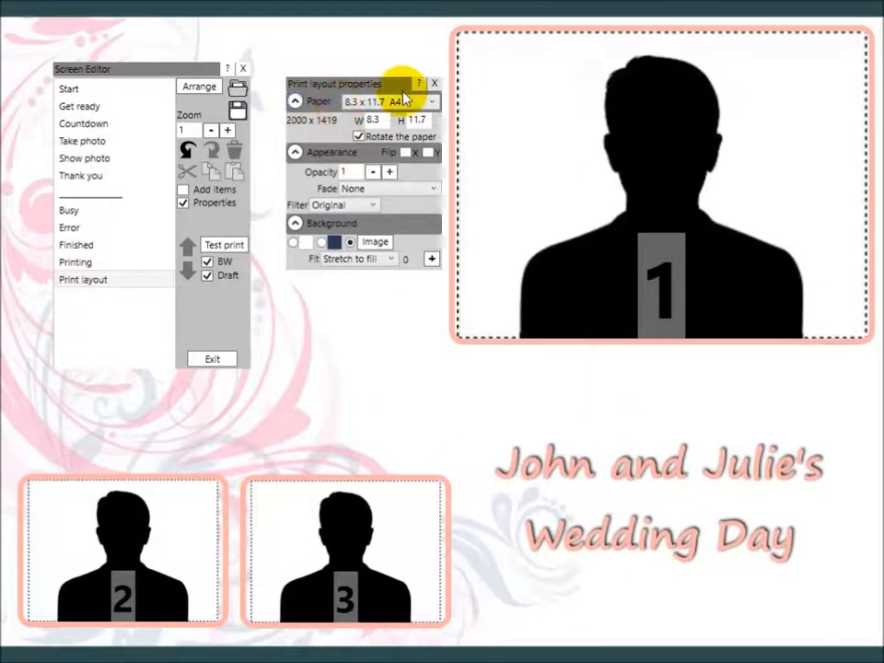
pyautogui.click(433, 83)
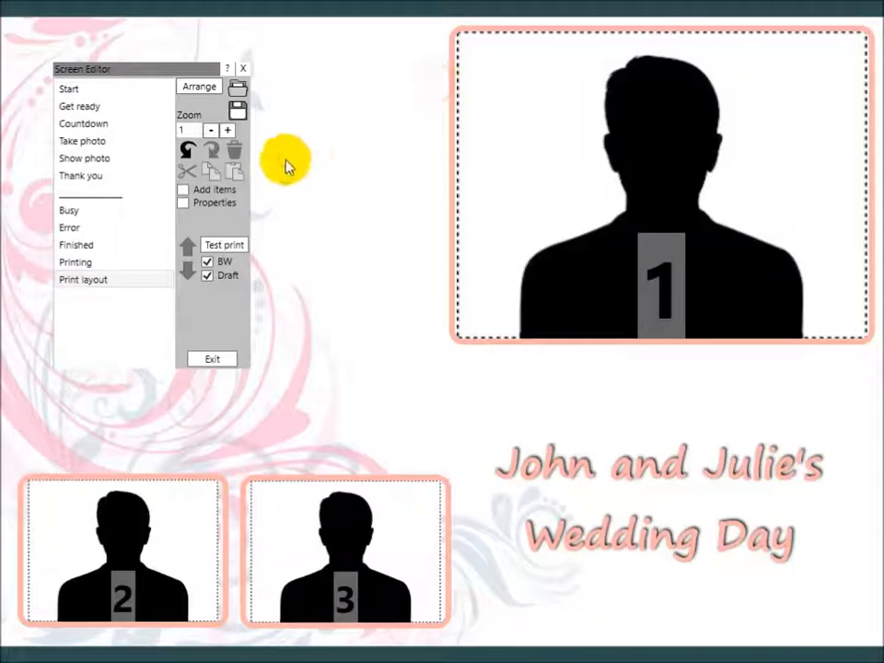
# Step: Insert the pink double-heart image from the Wedding and Valentine clipart folder
pyautogui.click(182, 190)
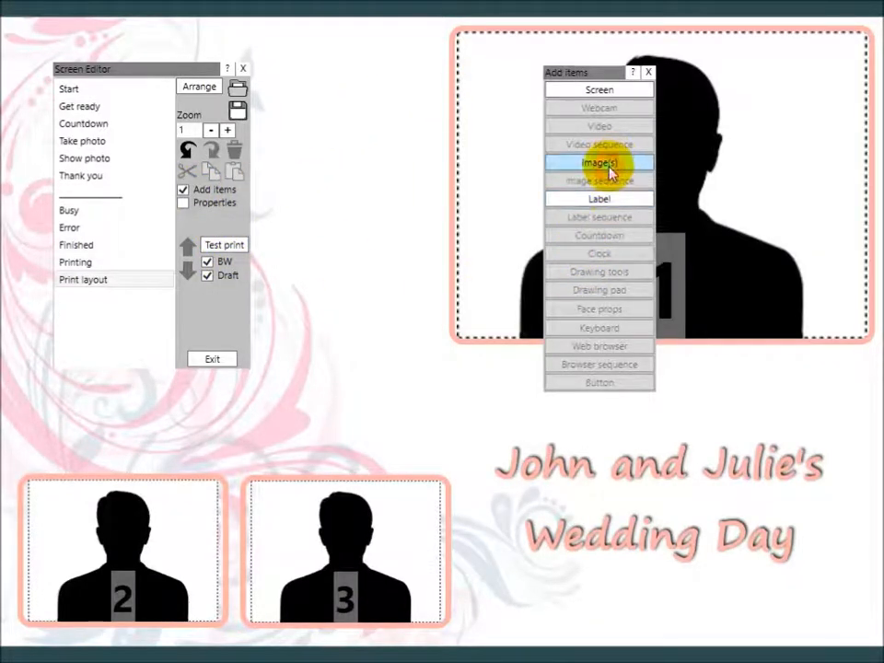
pyautogui.click(599, 162)
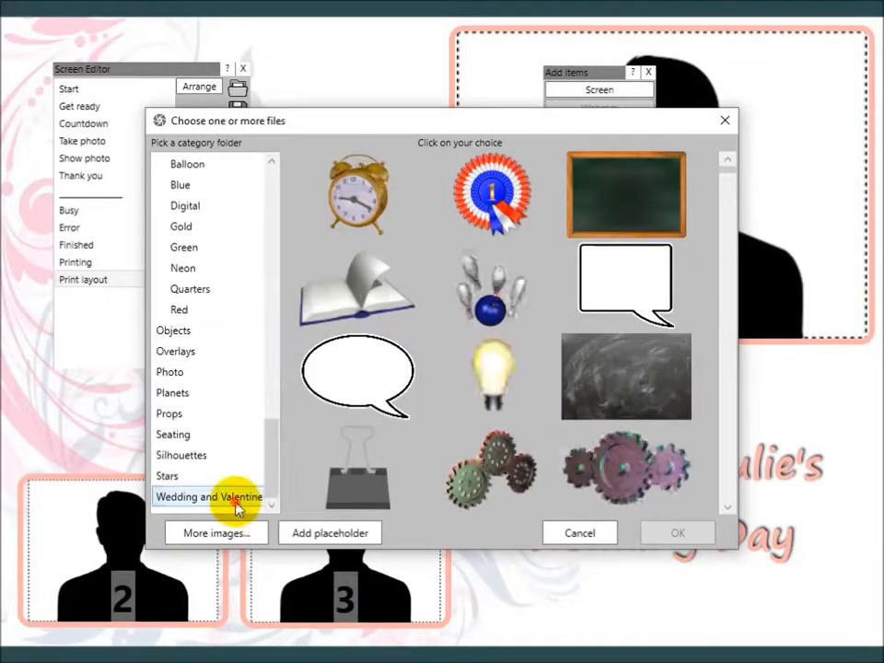
pyautogui.click(208, 496)
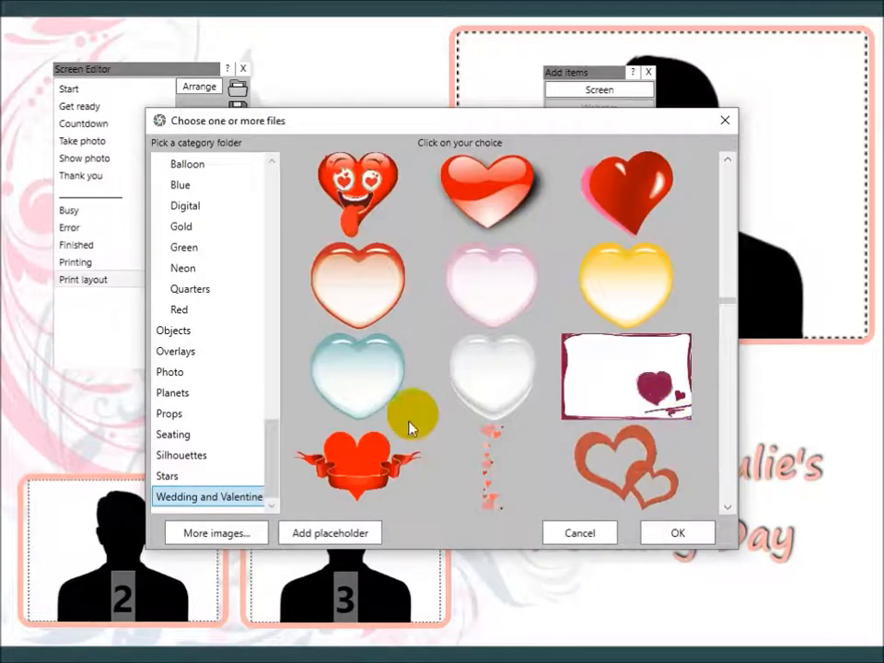
pyautogui.scroll(-3)
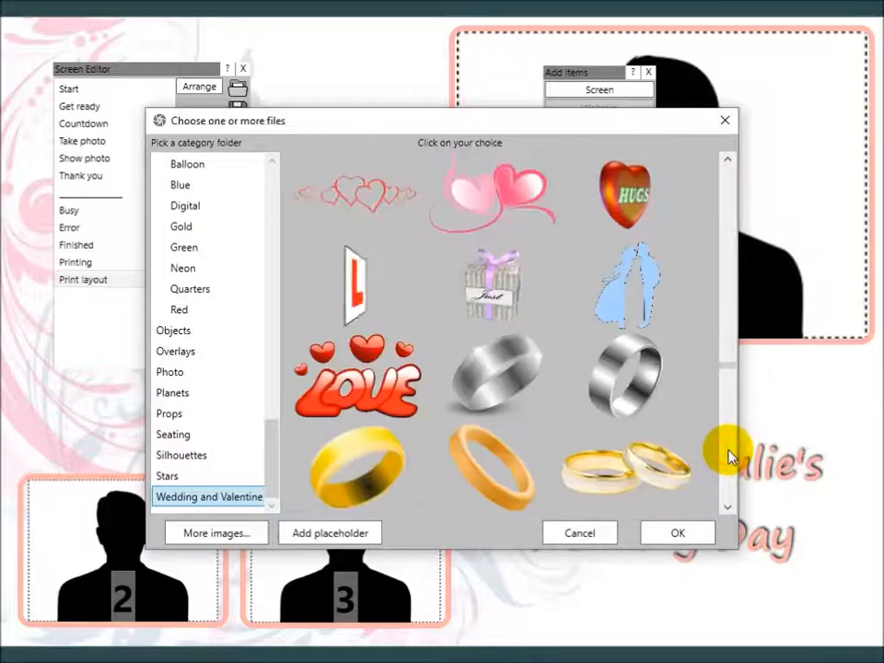
pyautogui.click(491, 193)
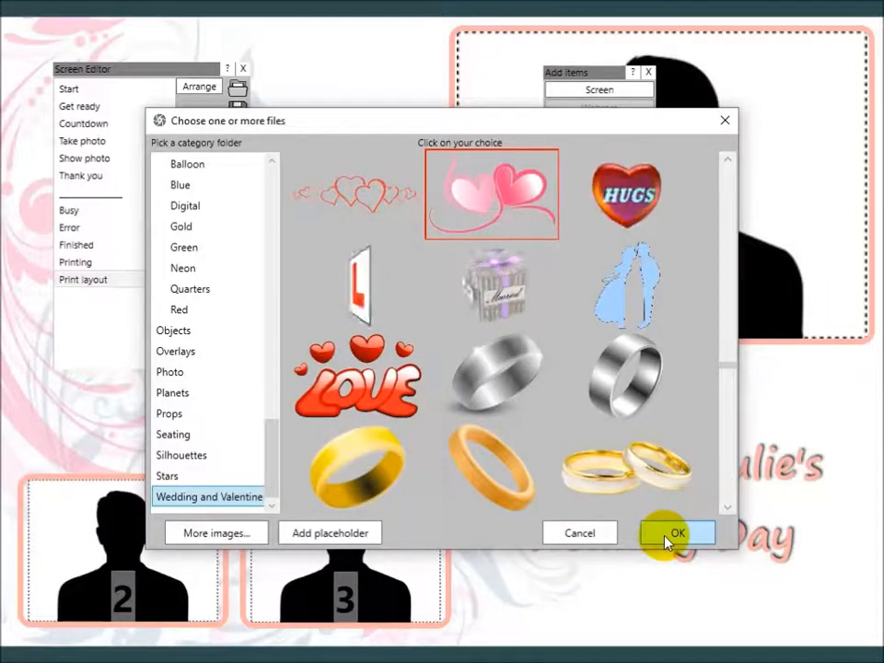
pyautogui.click(677, 532)
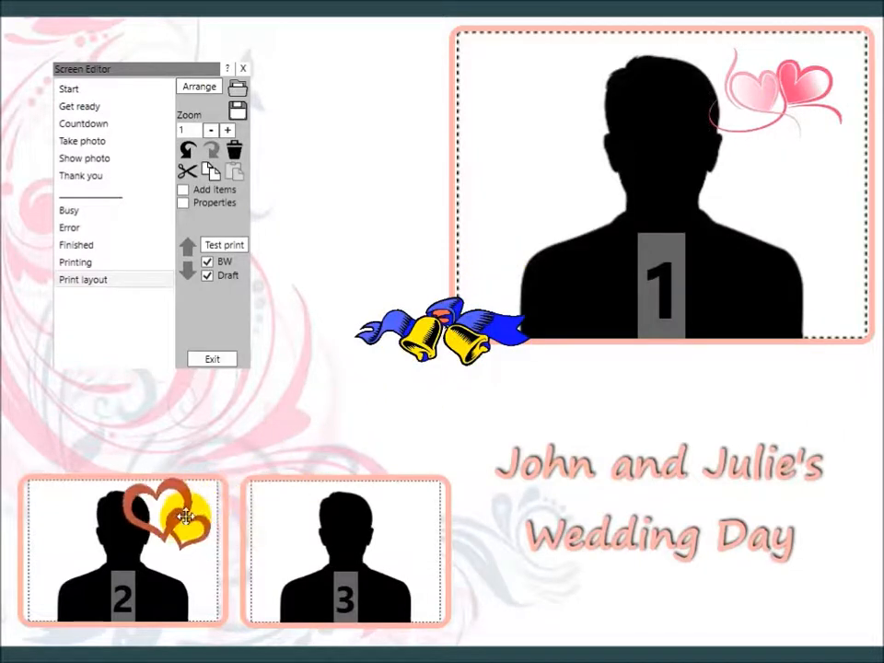
# Step: Drag the orange hearts onto the top-right corner of placeholder 2
pyautogui.moveTo(432, 331); pyautogui.dragTo(345, 529)
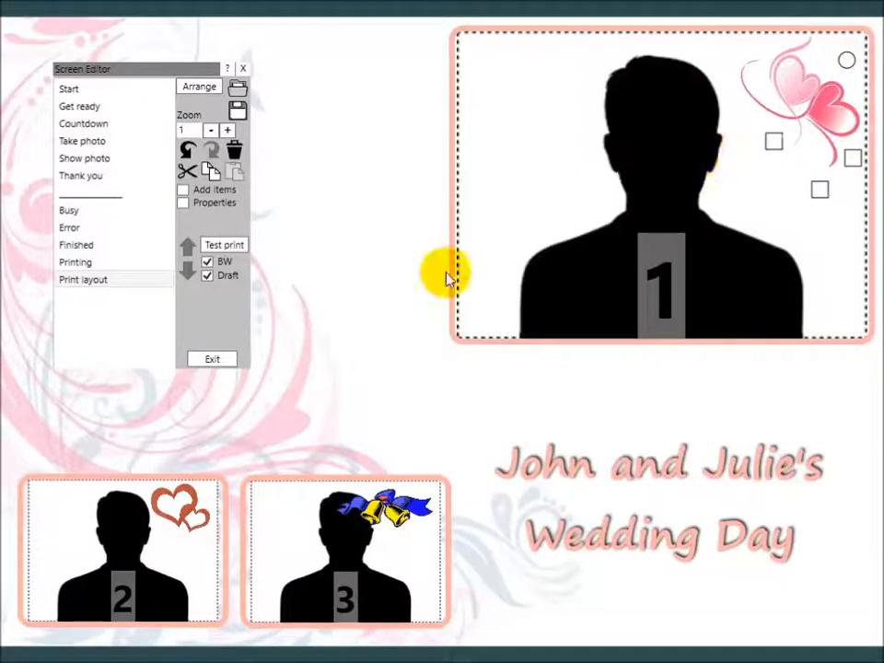
pyautogui.moveTo(313, 264)
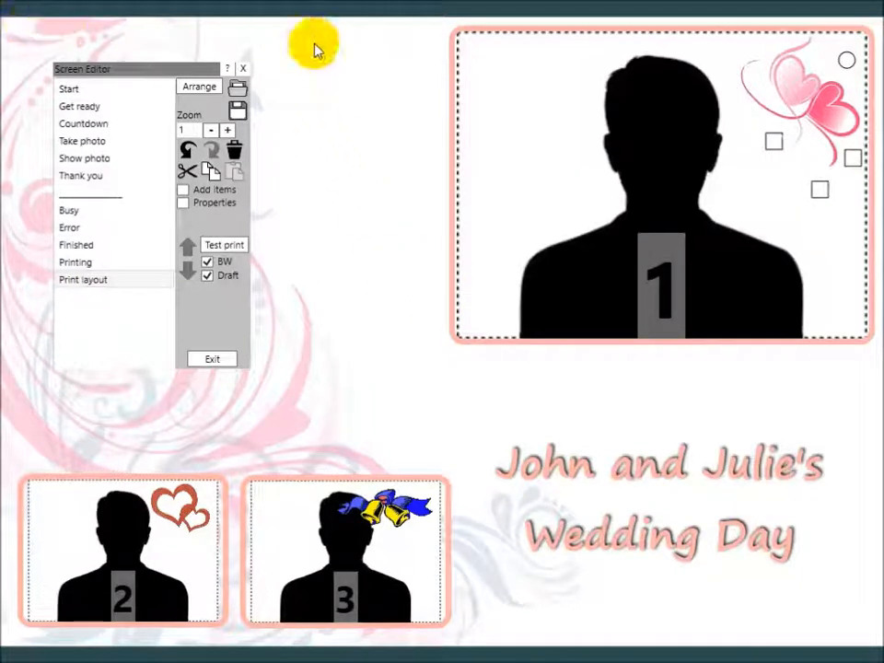
pyautogui.moveTo(640, 435)
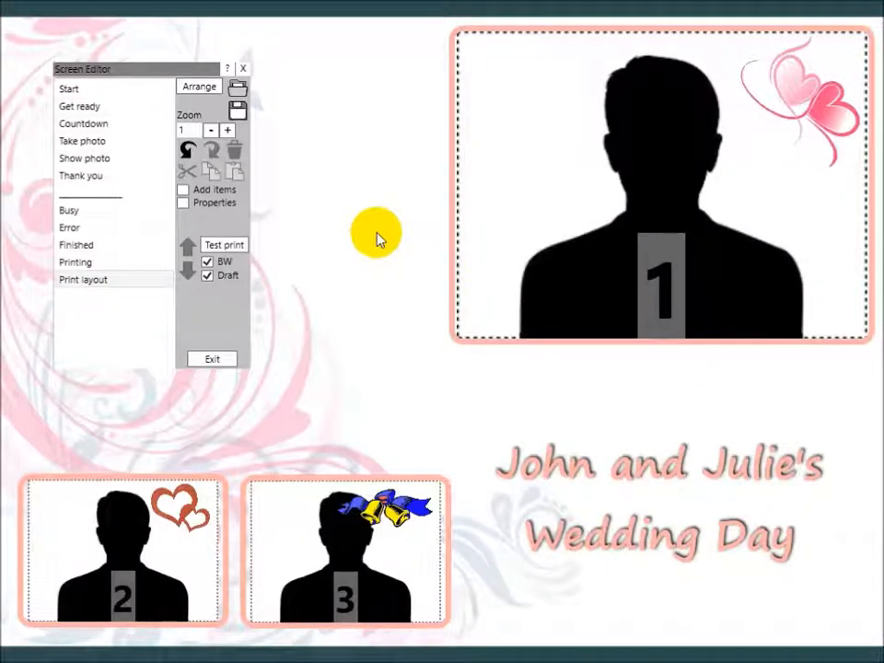
pyautogui.moveTo(281, 109)
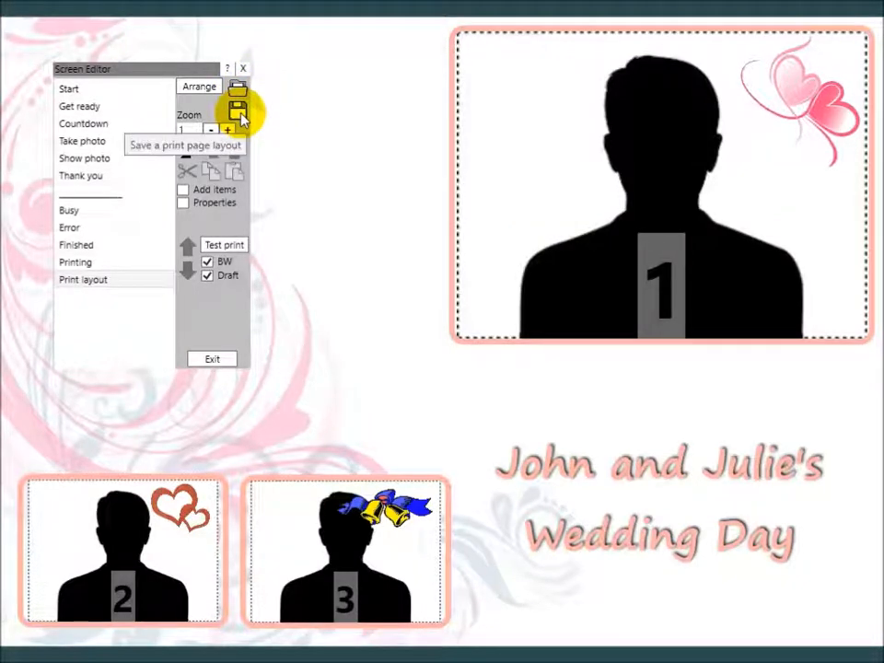
# Step: Save the print page layout under a 'John and Julie's Wedding Day' file name
pyautogui.click(237, 108)
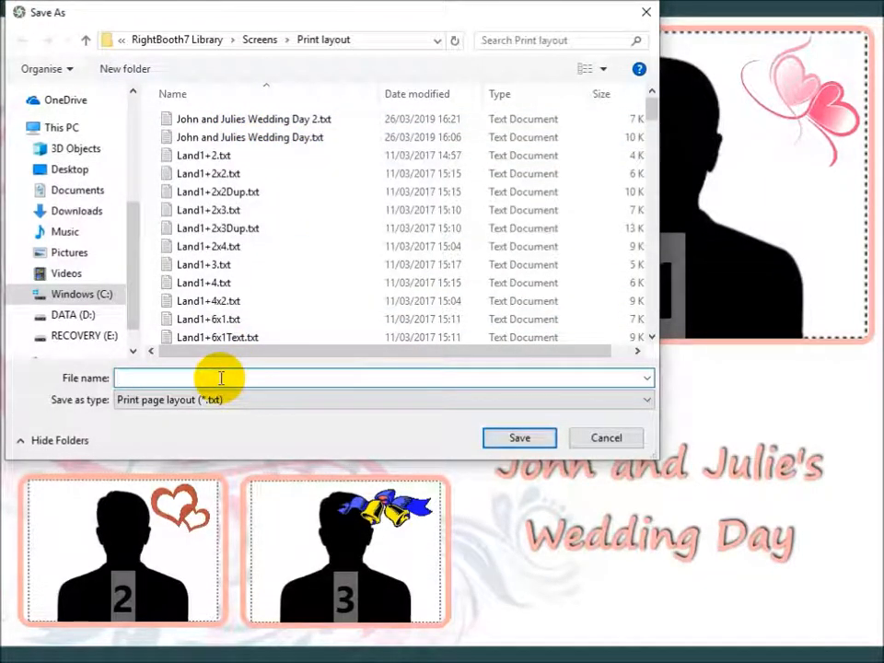
pyautogui.write('John and Julies')
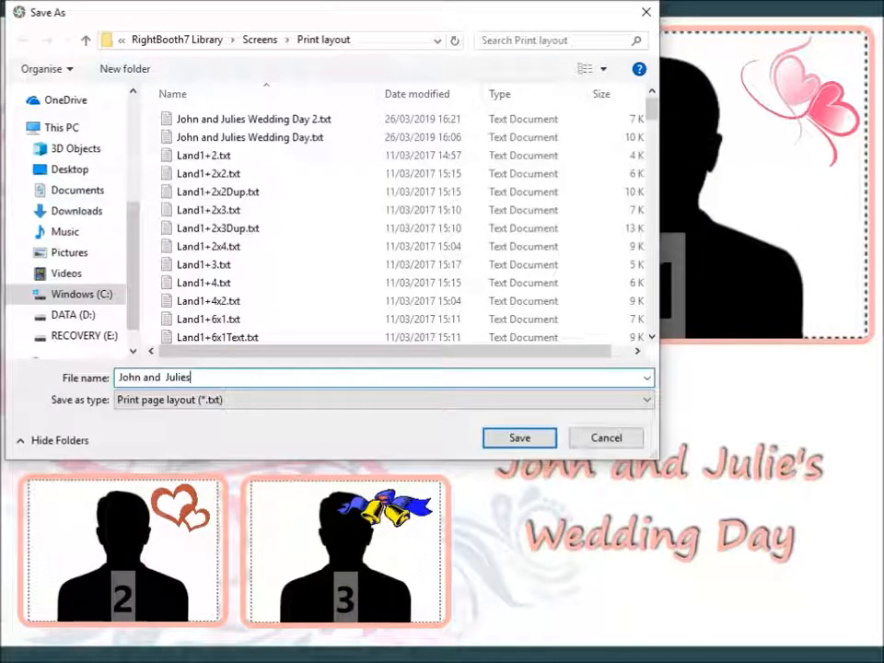
pyautogui.write('Weding D')
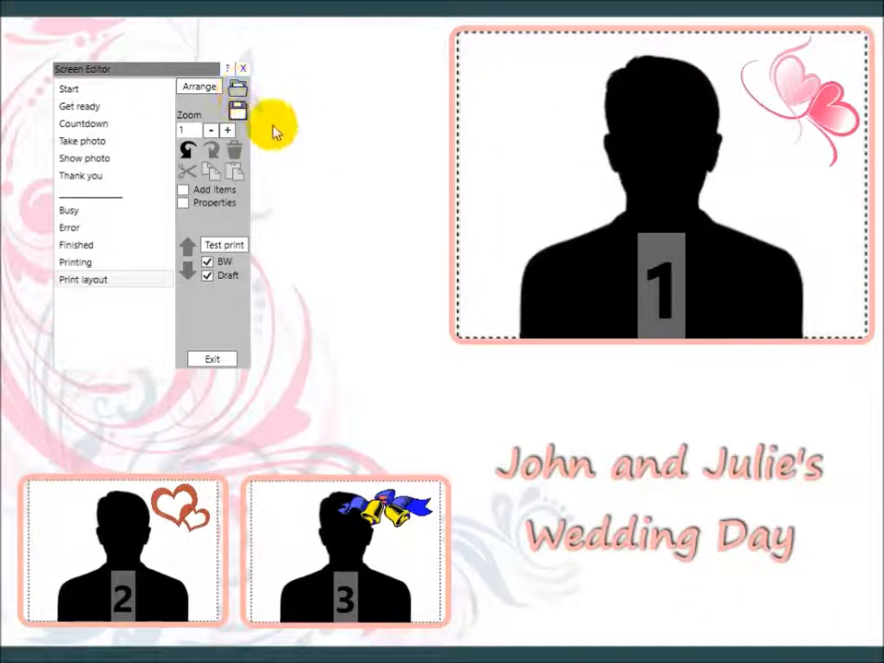
pyautogui.moveTo(257, 103)
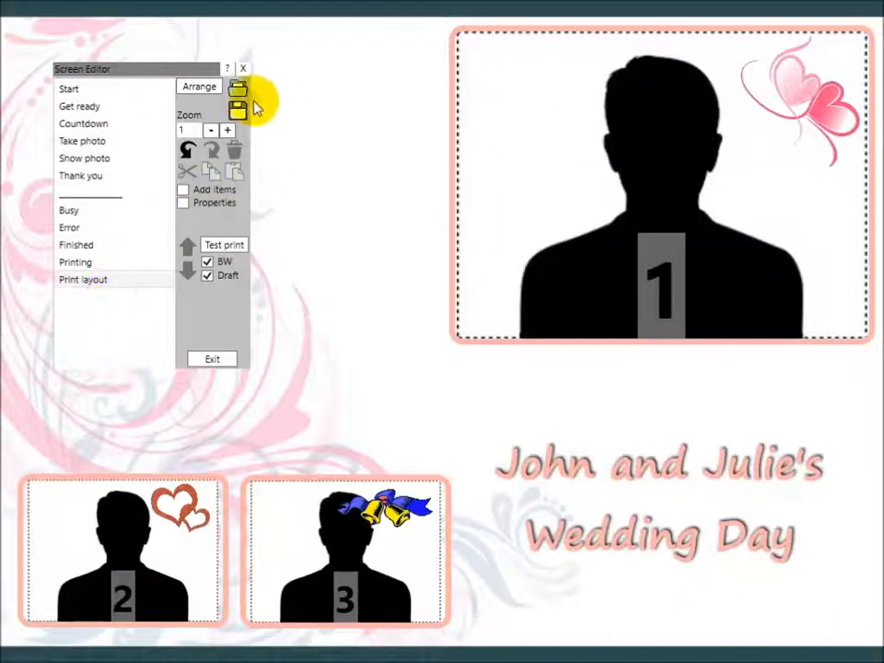
# Step: Load the stored champagne-glasses print layout with its gold-bordered photo placeholders
pyautogui.click(238, 89)
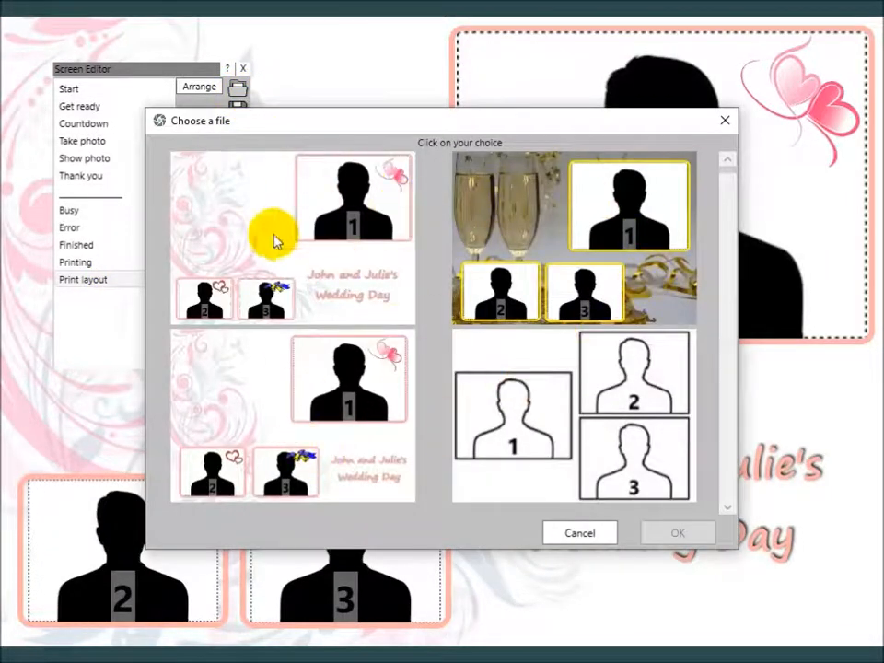
pyautogui.moveTo(750, 511)
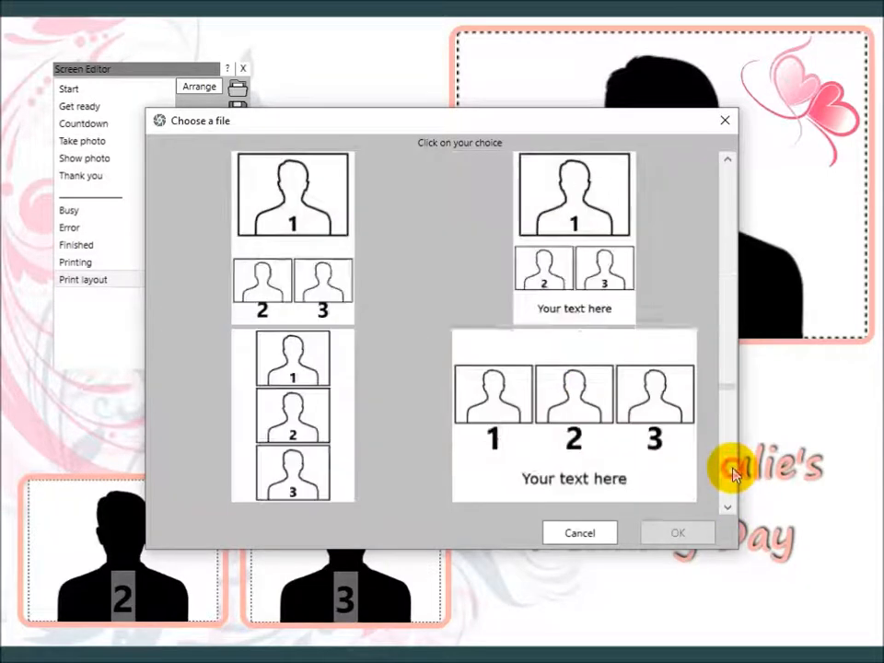
pyautogui.click(727, 161)
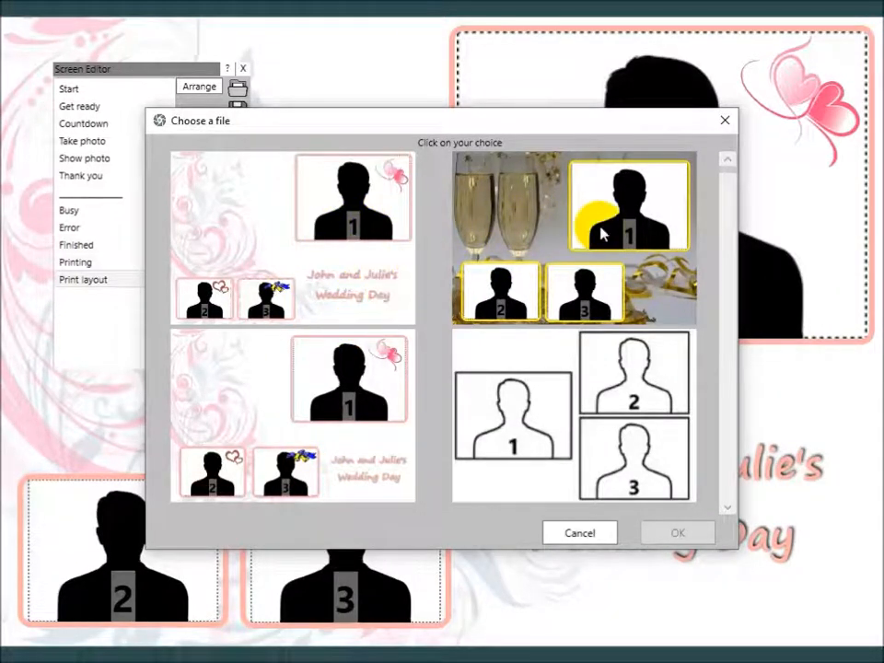
pyautogui.click(630, 205)
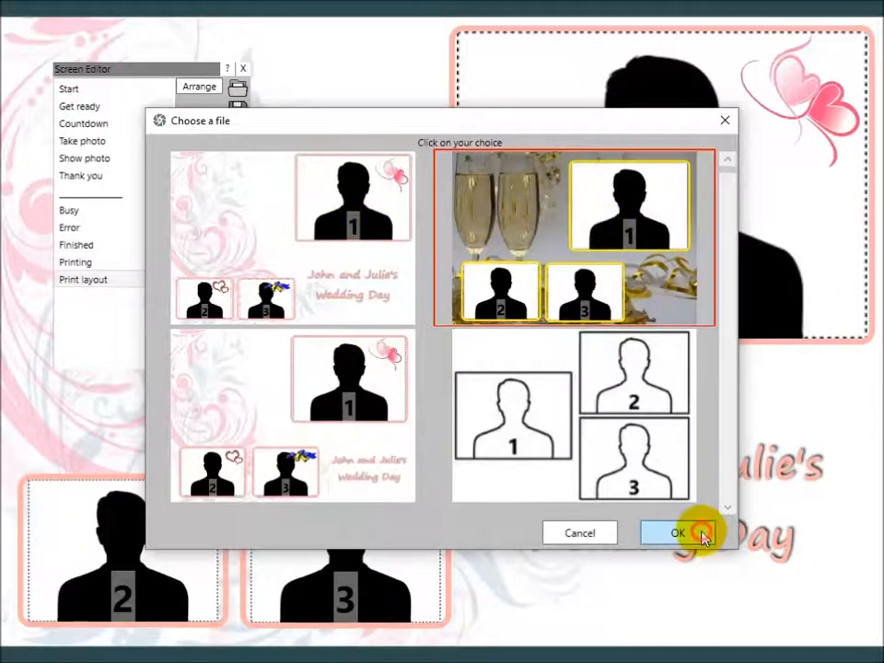
pyautogui.click(677, 532)
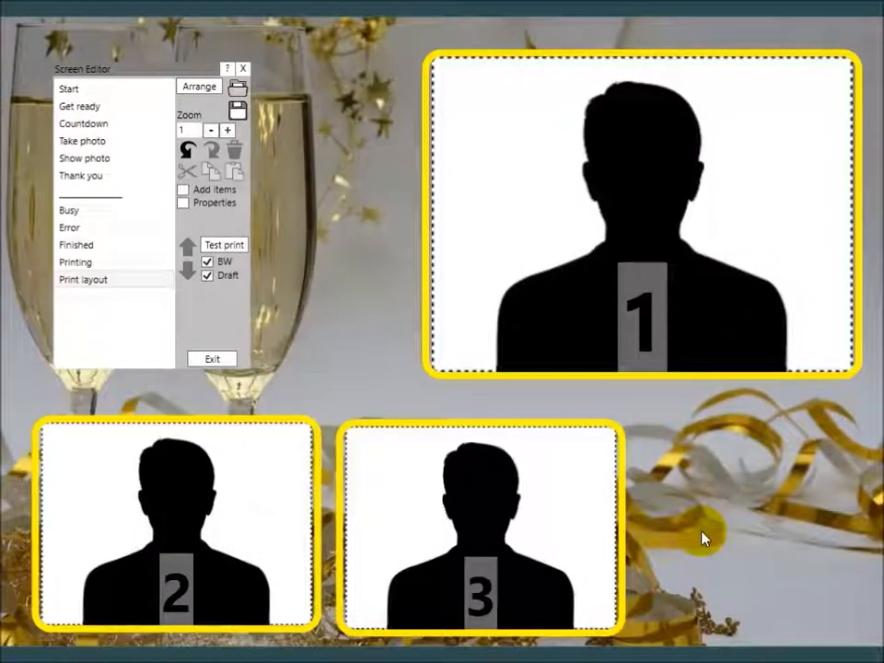
pyautogui.moveTo(771, 476)
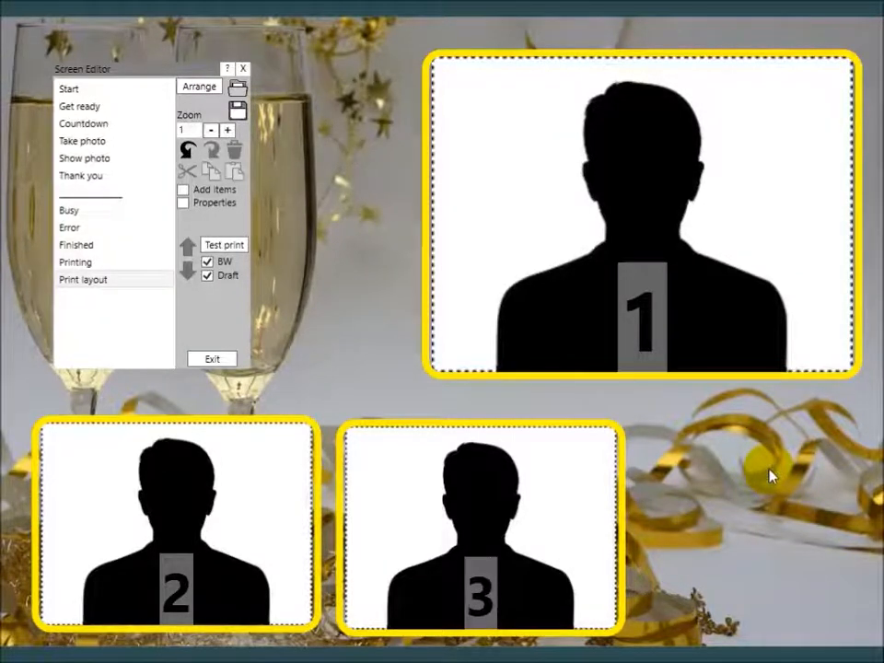